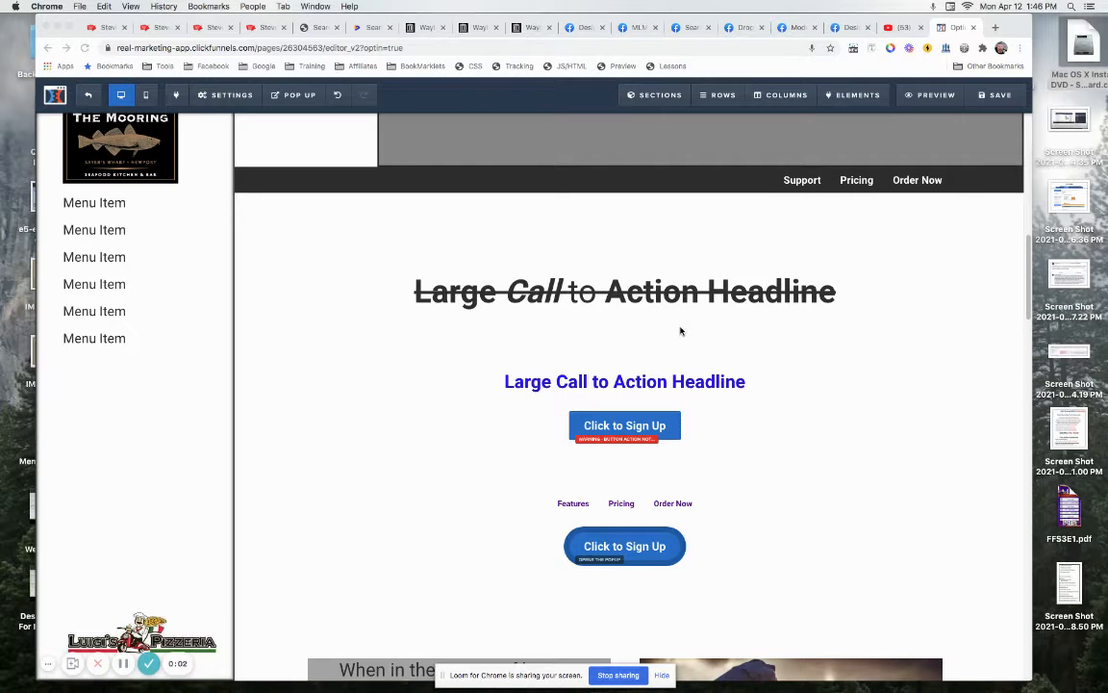
mouse_move(664, 341)
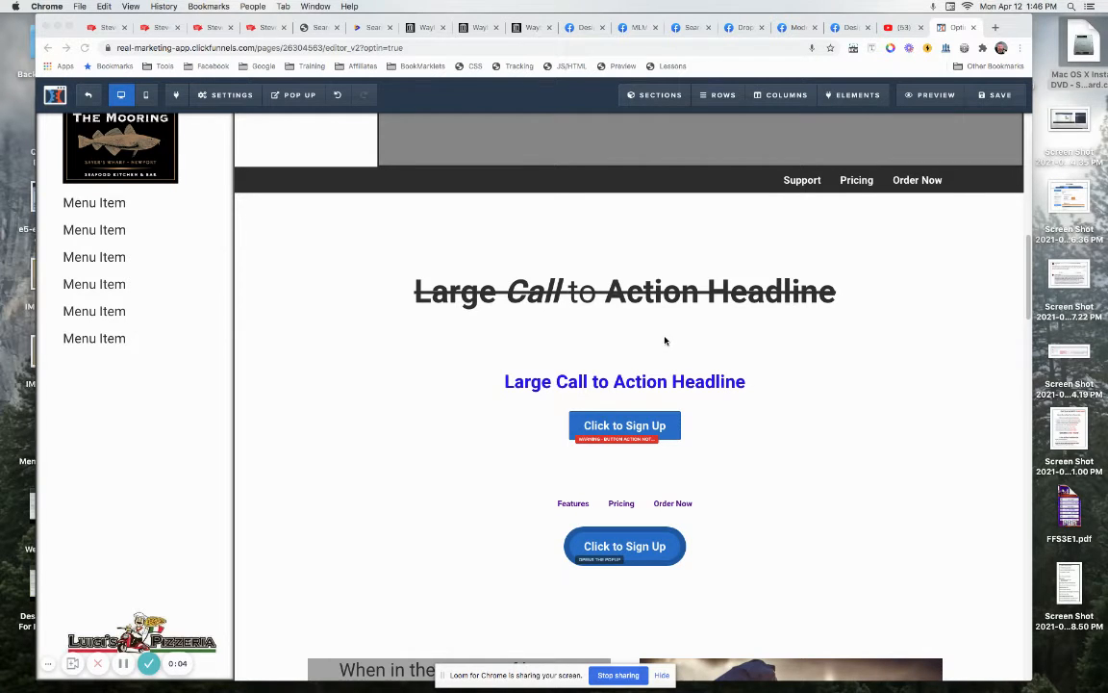
mouse_move(634, 409)
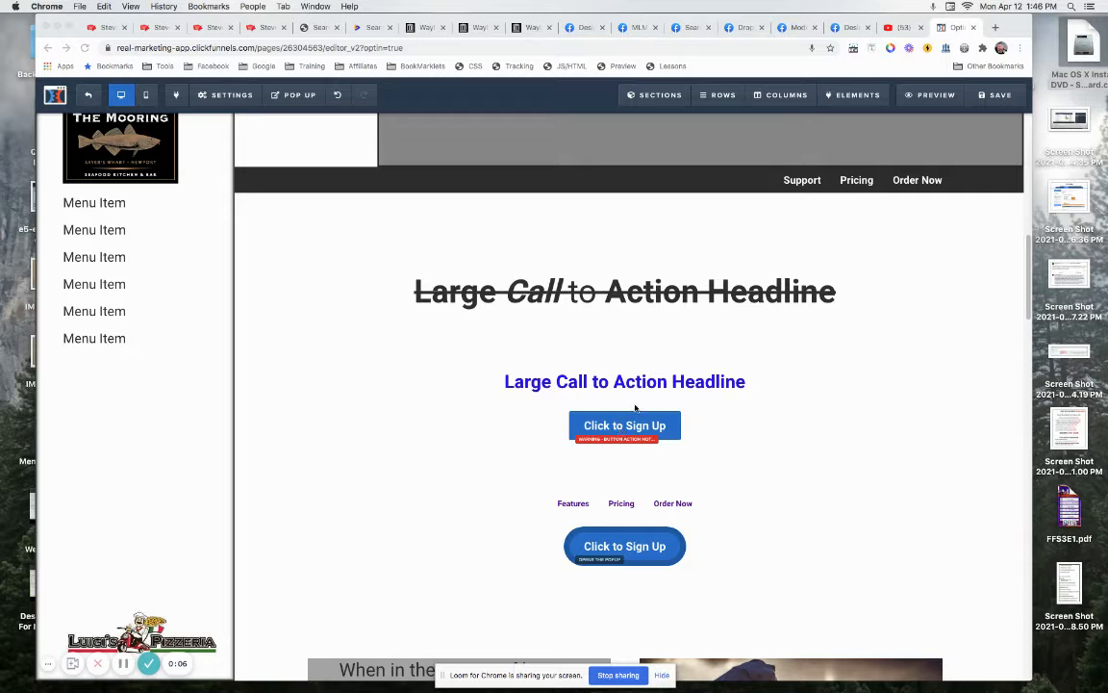
- Set the first sign-up button's action to Show / Hide, with the Show These element list open
click(625, 425)
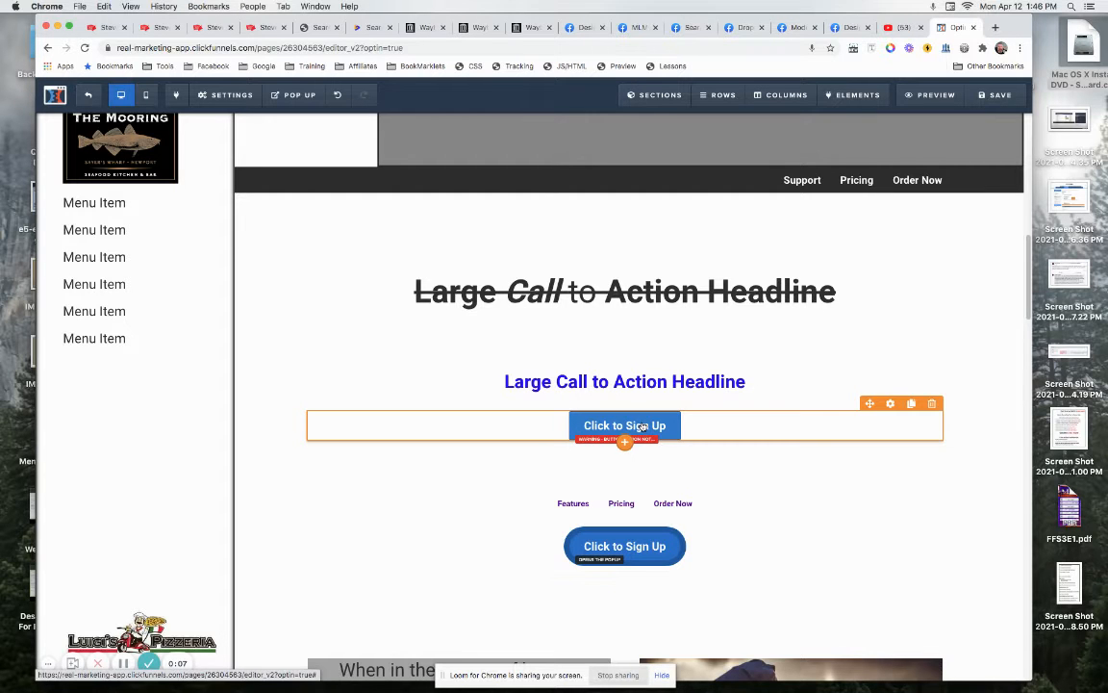
click(624, 425)
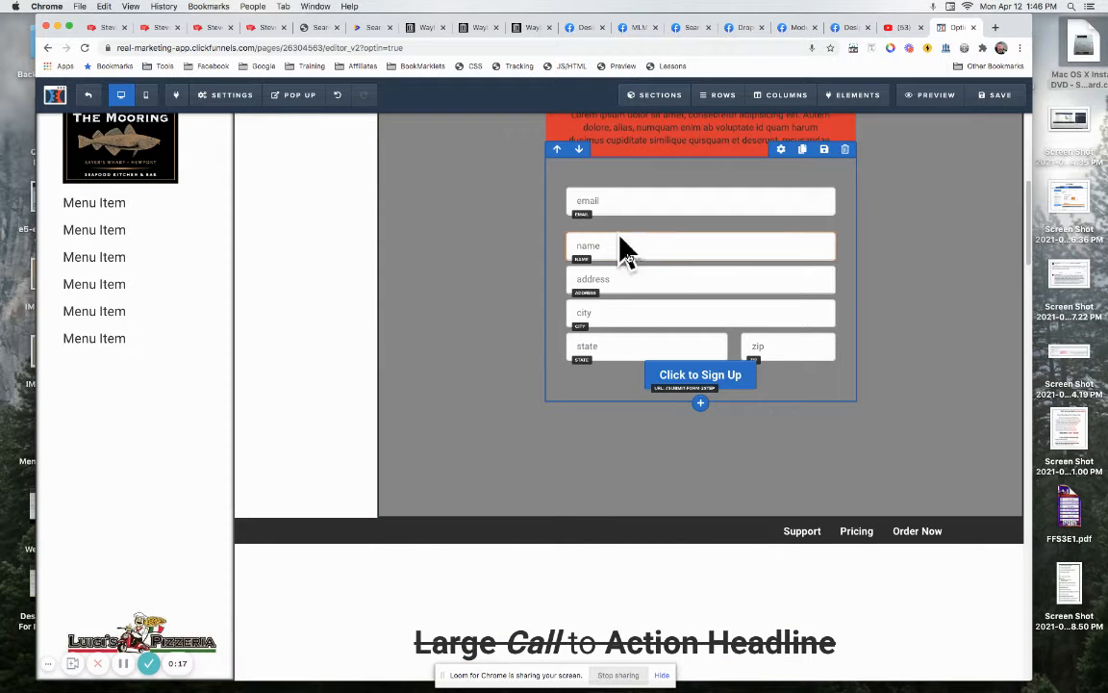
scroll(down, 3)
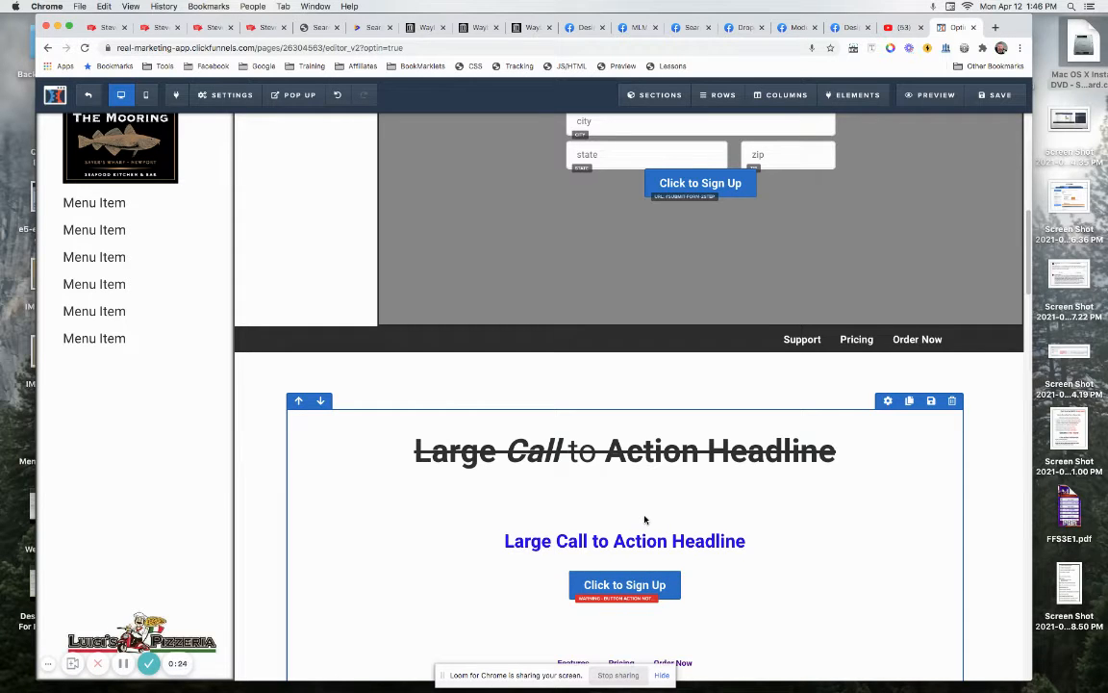
click(625, 584)
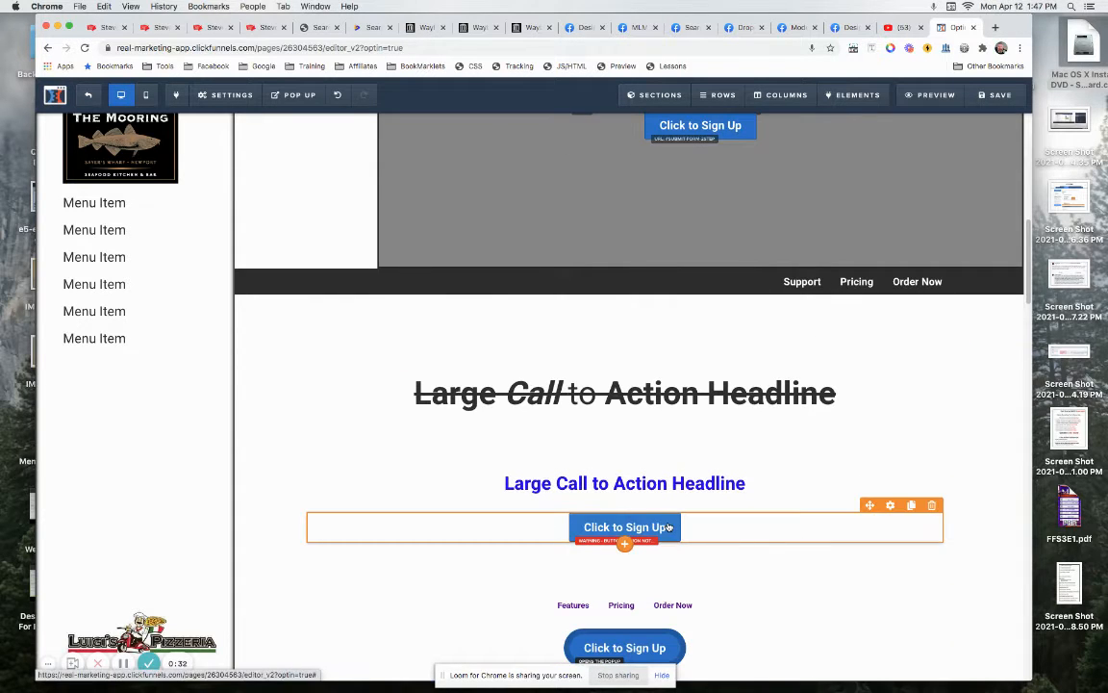
click(624, 526)
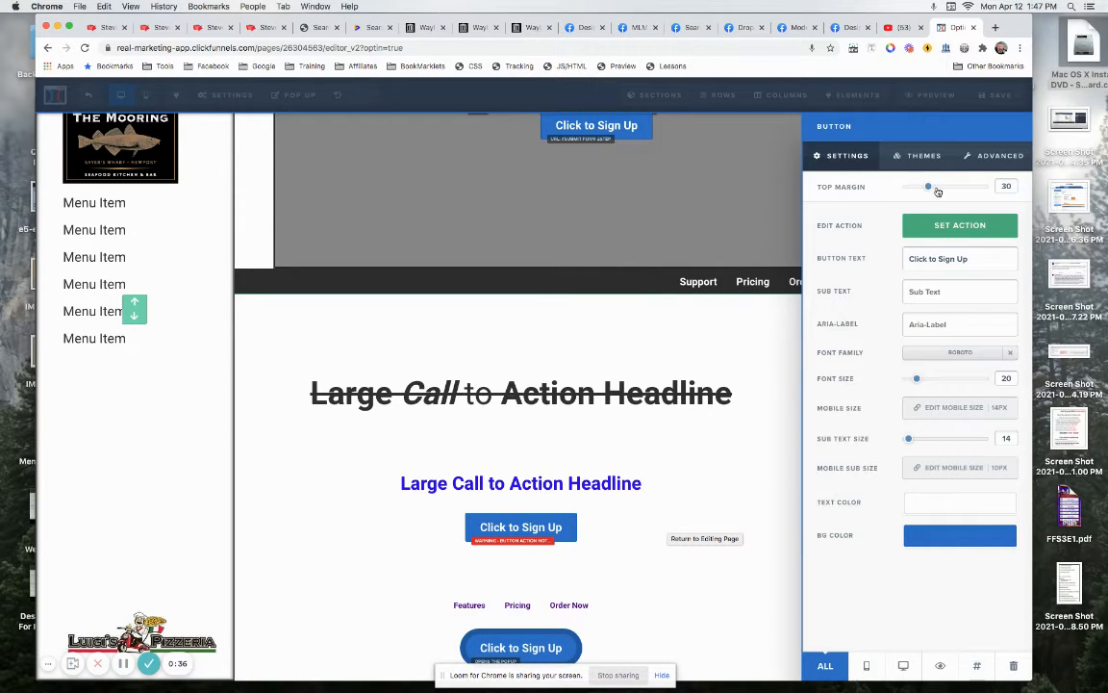
click(959, 224)
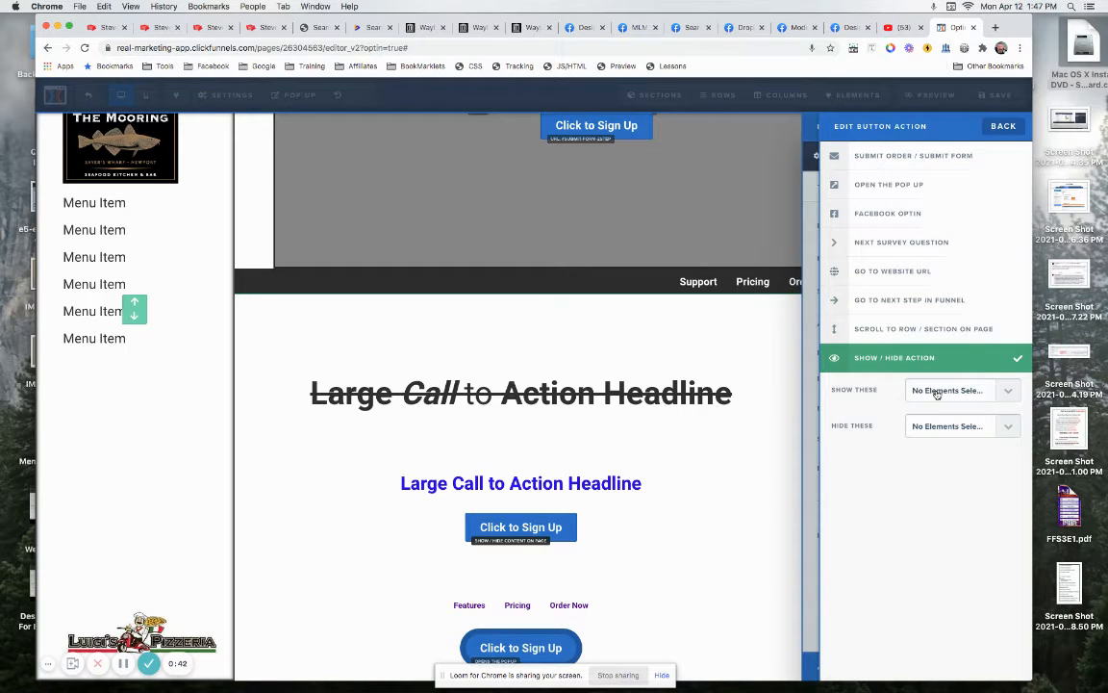
click(959, 389)
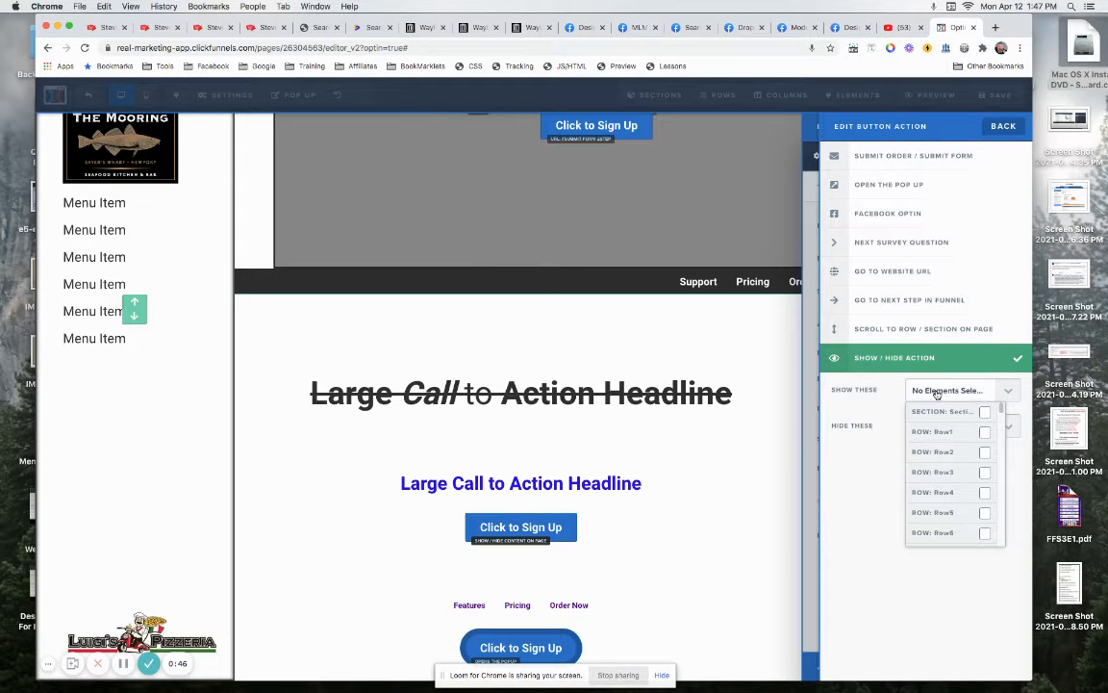
mouse_move(960, 411)
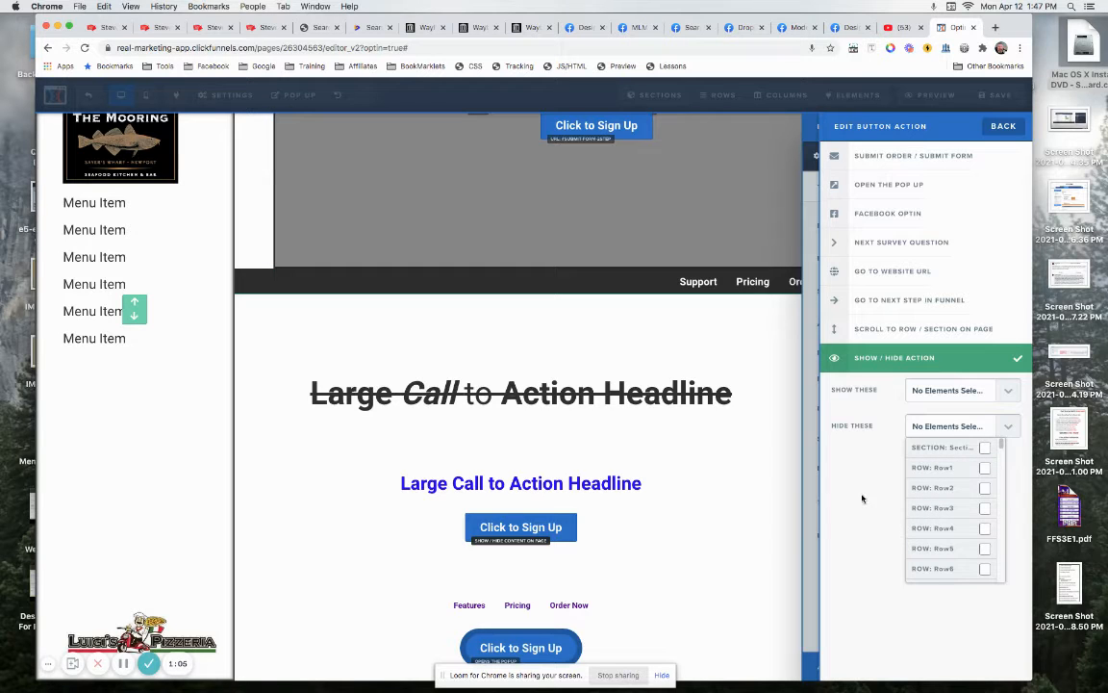
- Pick Scroll to Row / Section on Page, then close the Edit Button Action panel
click(923, 328)
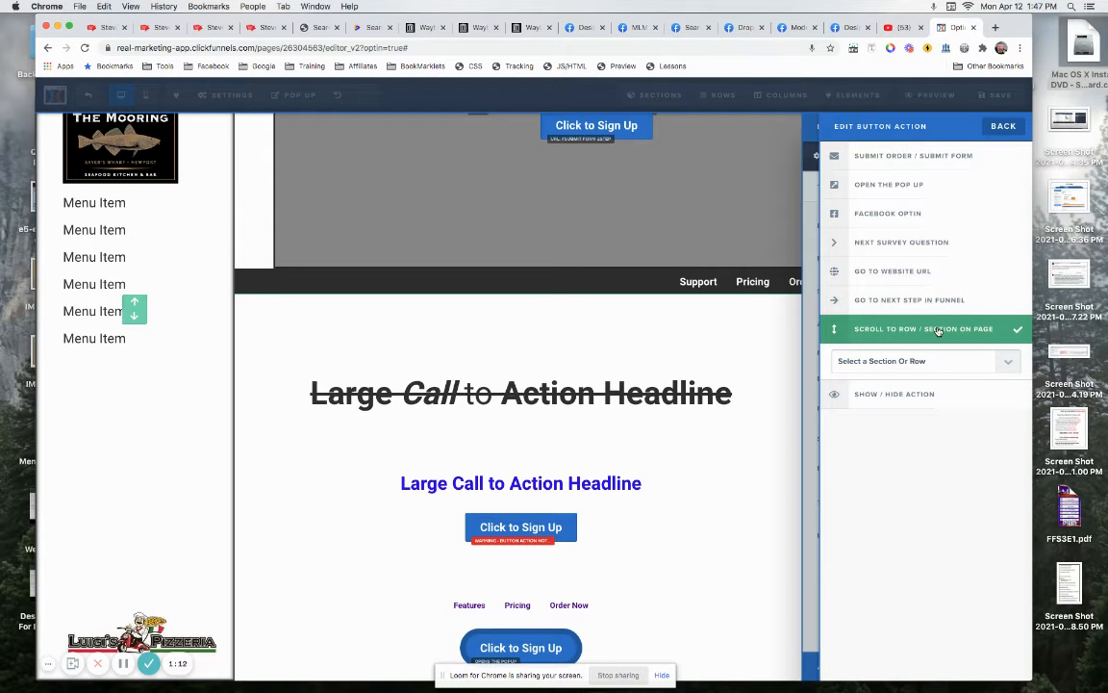
click(914, 361)
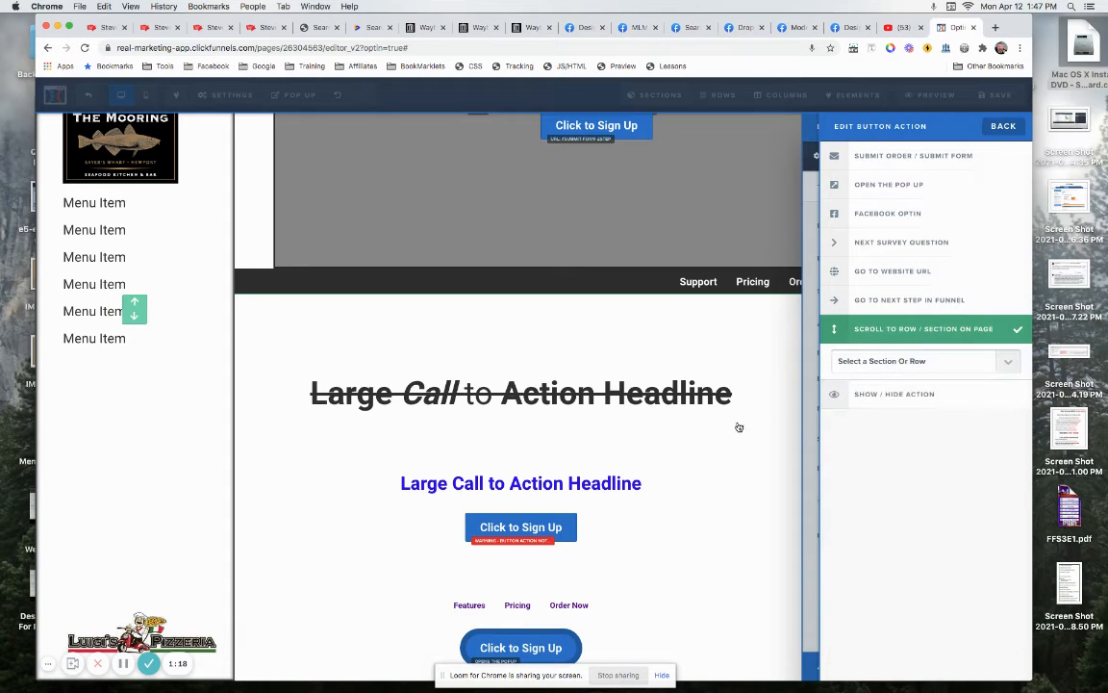
click(1004, 126)
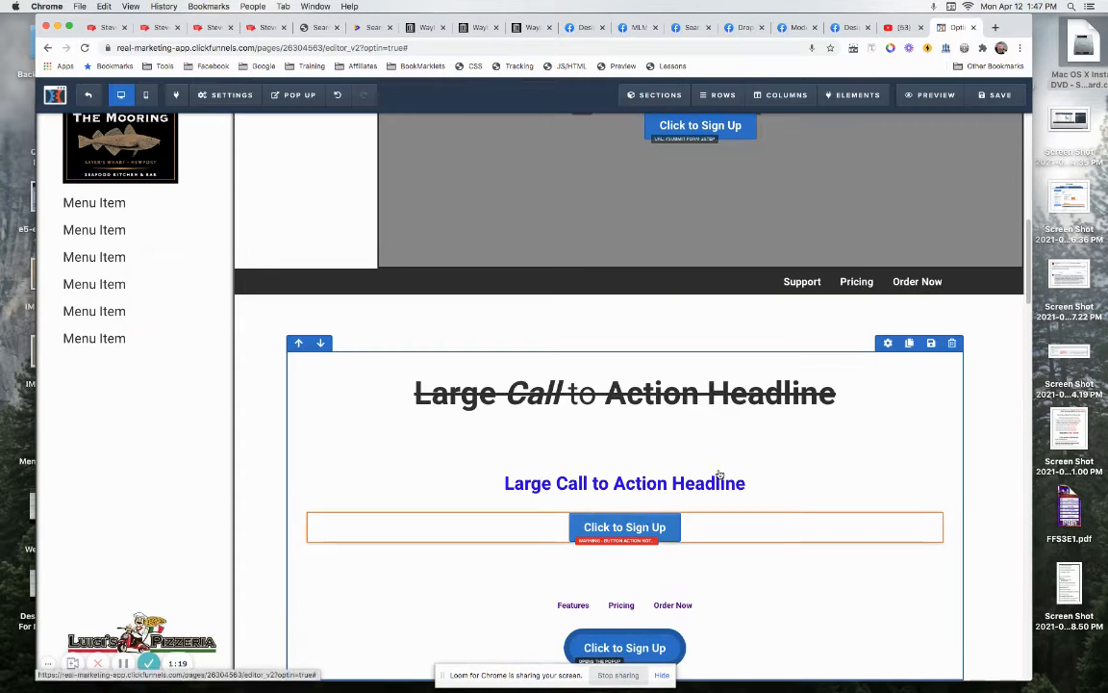
scroll(down, 3)
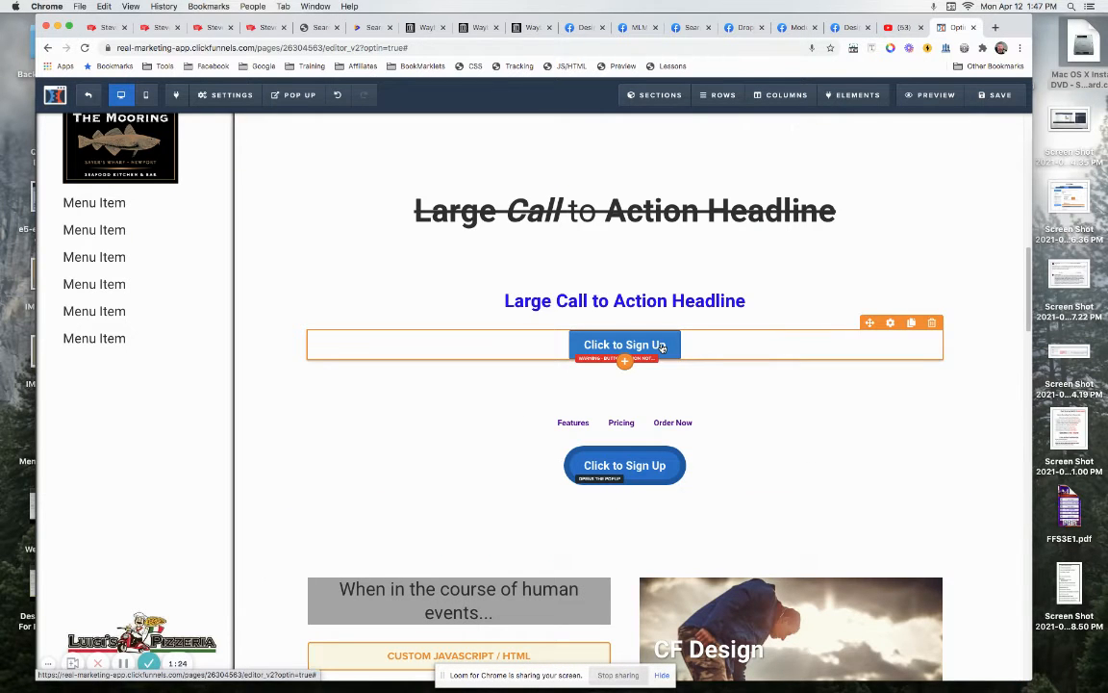
- Set the sign-up button's action to Go to Next Step in Funnel
click(623, 344)
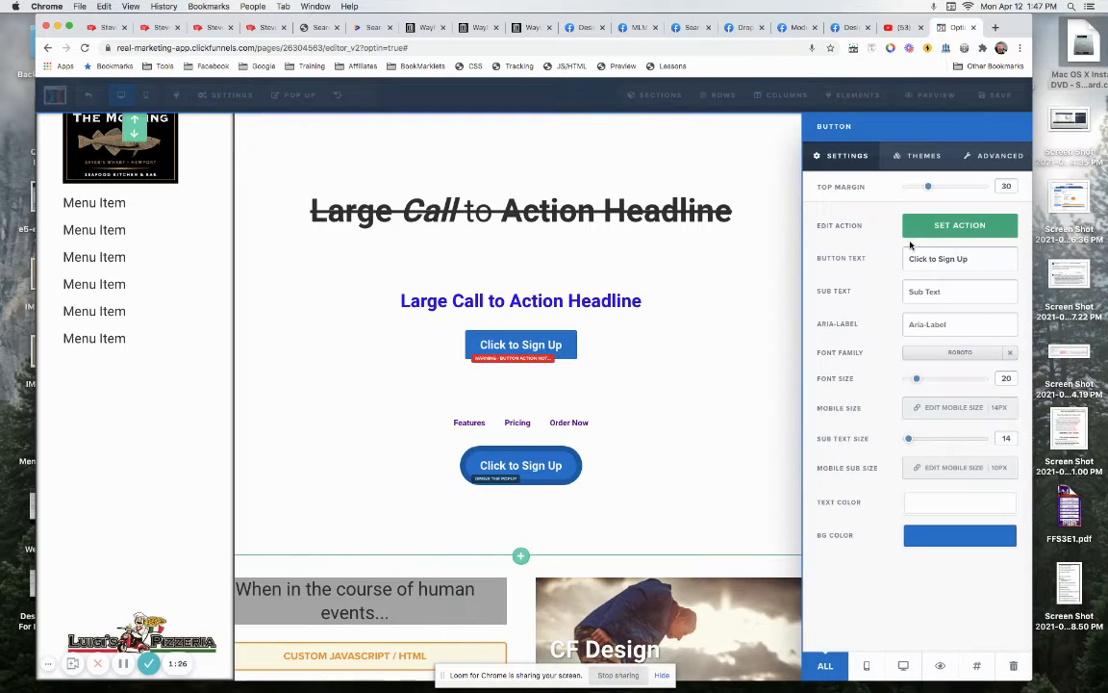
click(959, 225)
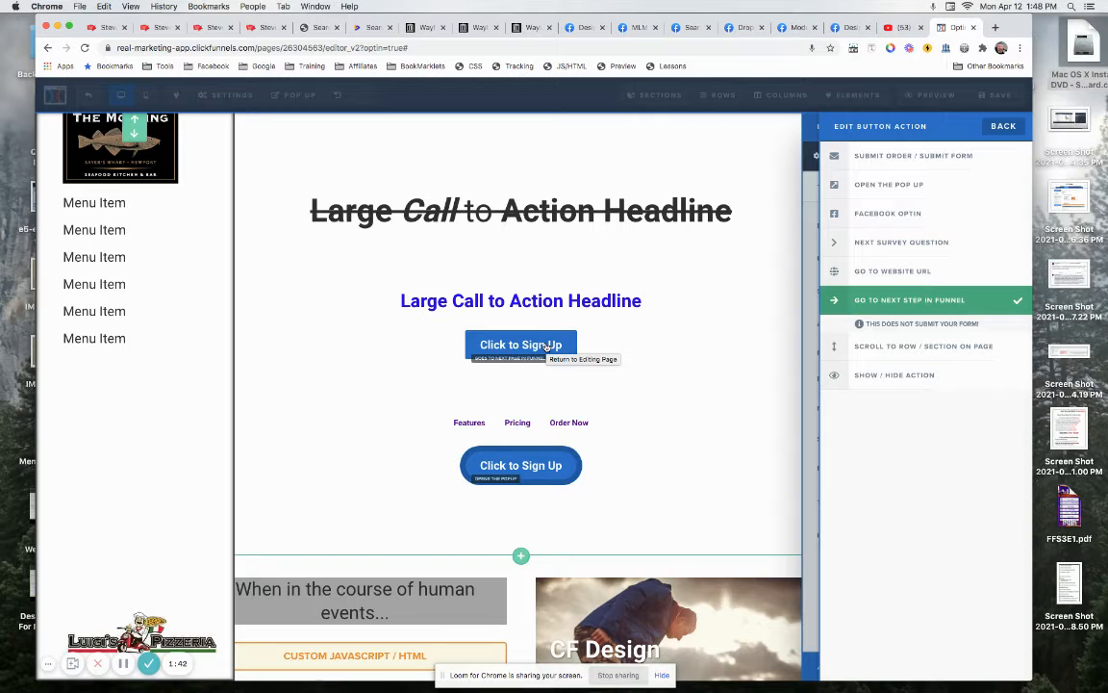
mouse_move(486, 282)
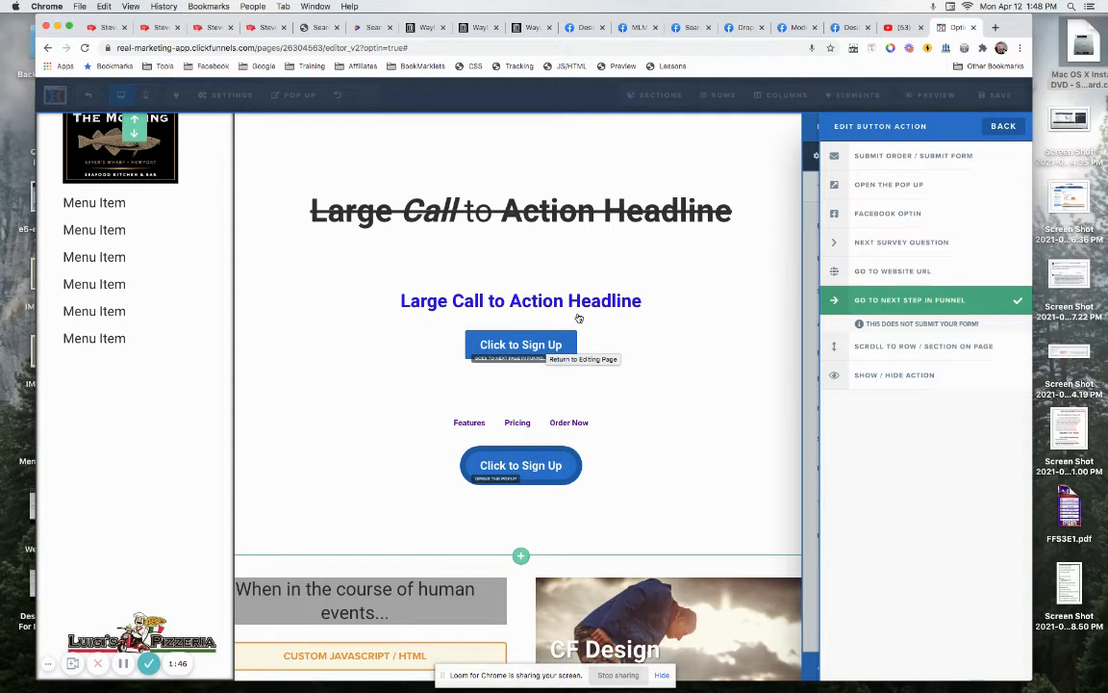
mouse_move(547, 277)
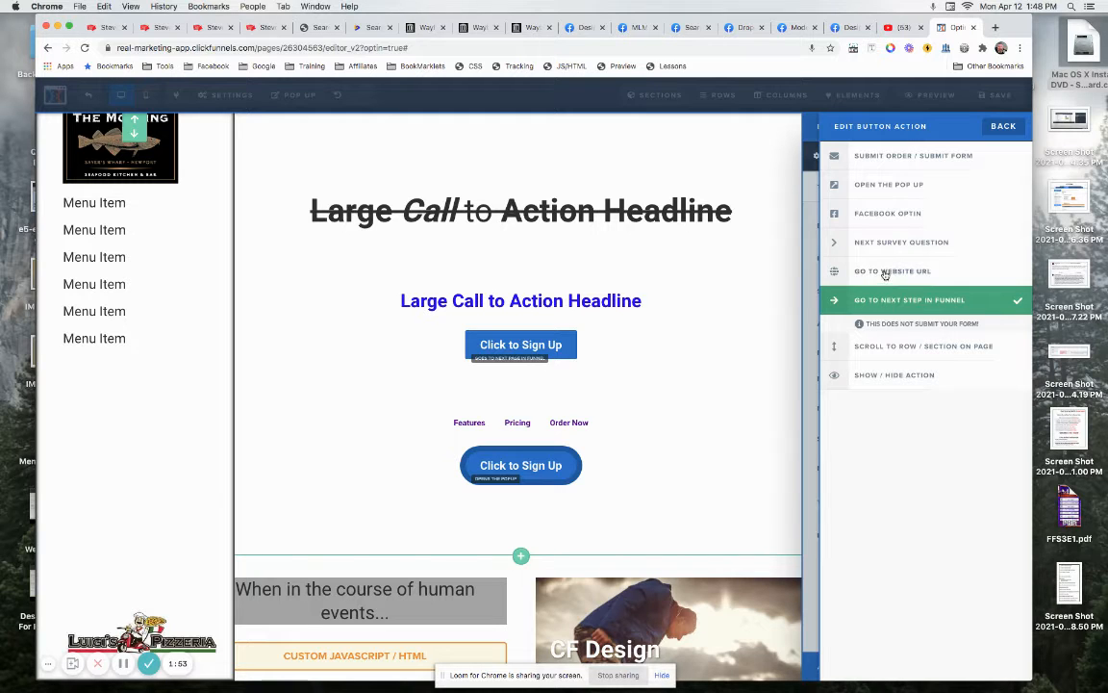
- Set the button to Go to Website URL with address # opening in the same window
click(892, 270)
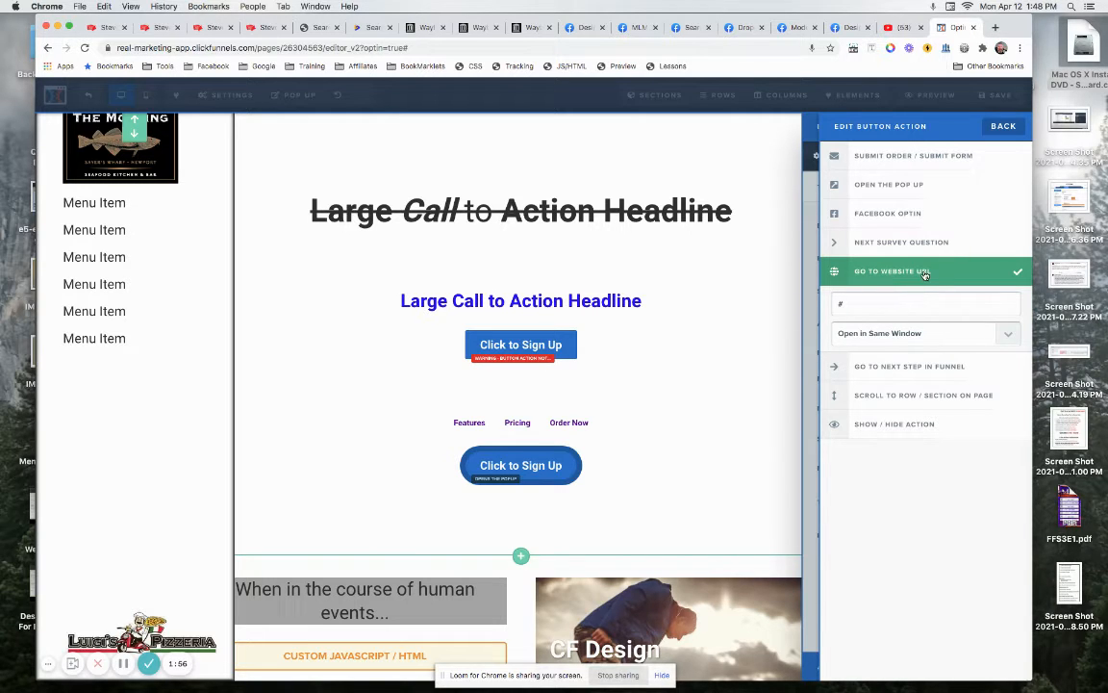
click(924, 303)
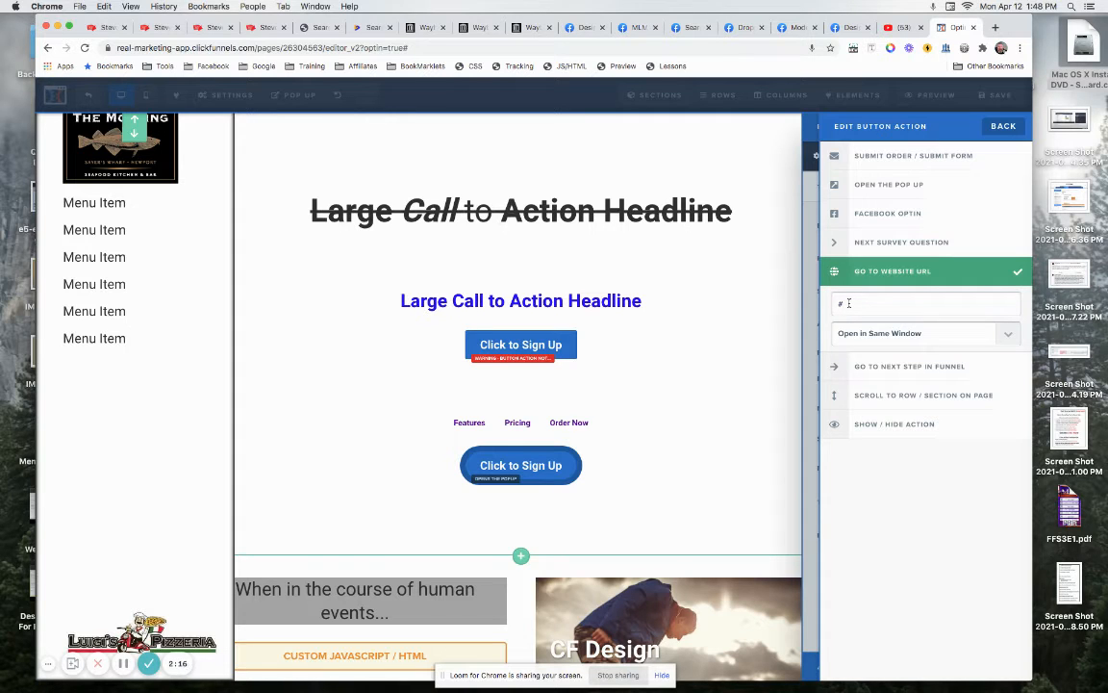
click(924, 303)
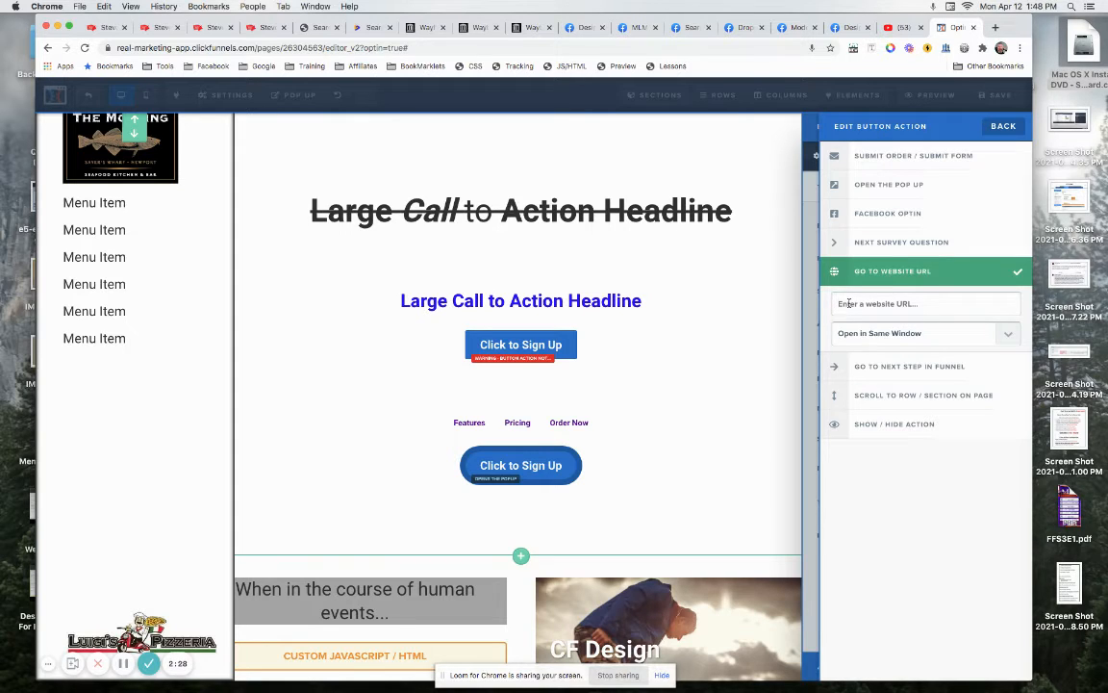
text(#)
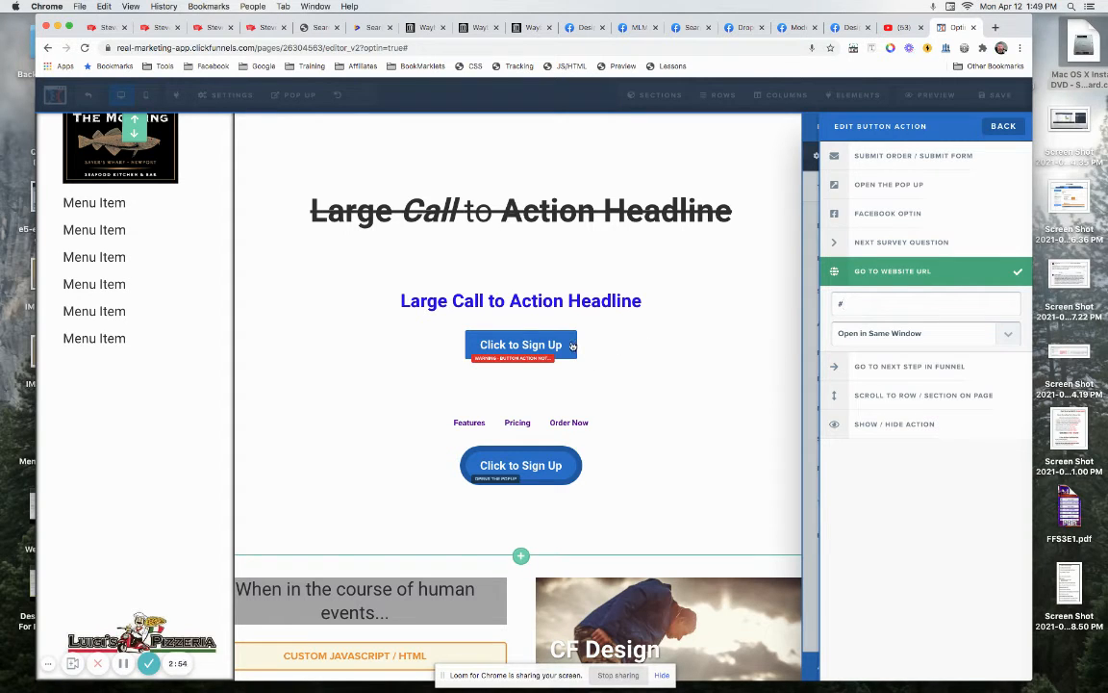
click(924, 304)
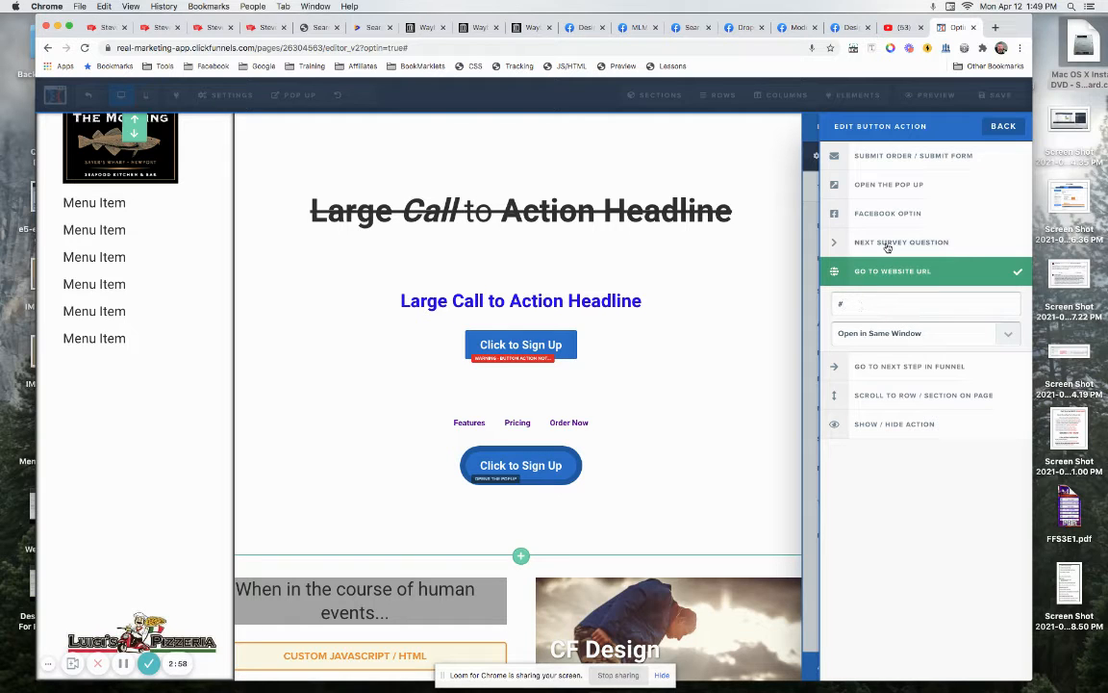
- Try the Next Survey Question, Facebook Optin and Pop Up actions, then choose Submit Order / Submit Form
click(902, 242)
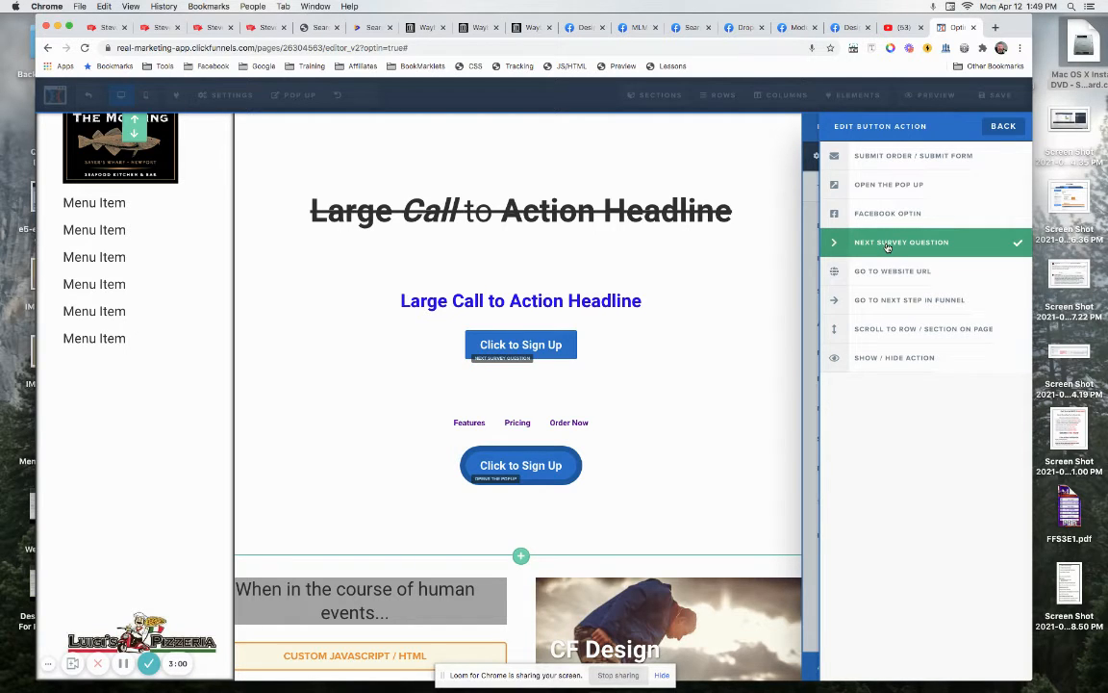
mouse_move(883, 219)
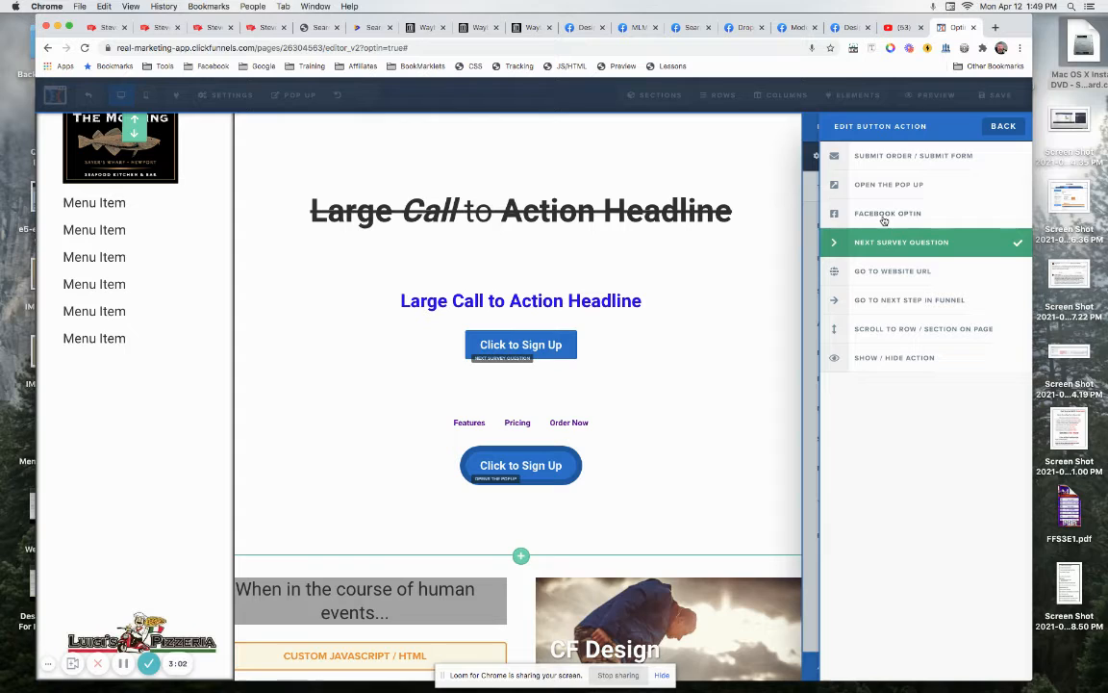
click(888, 213)
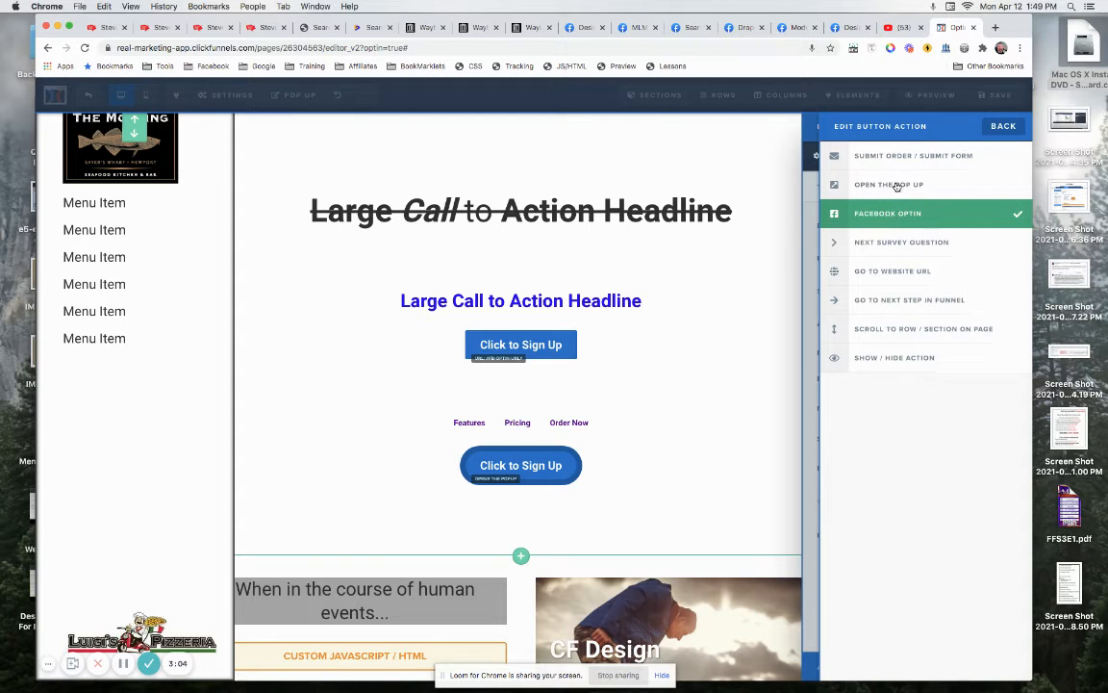
click(889, 183)
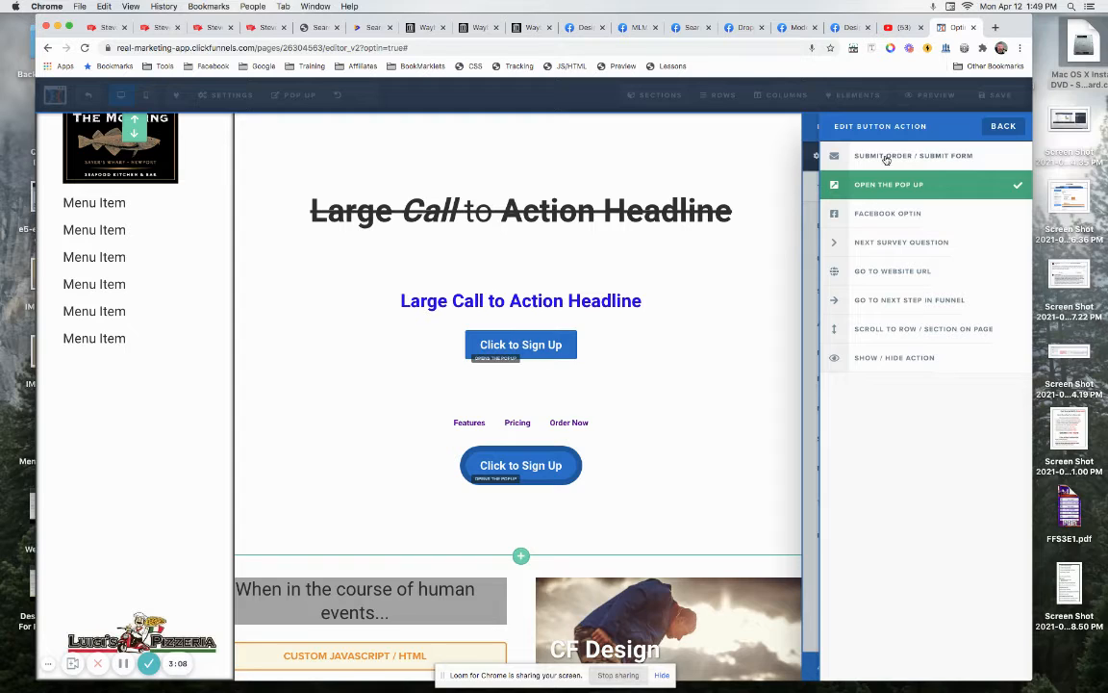
click(913, 155)
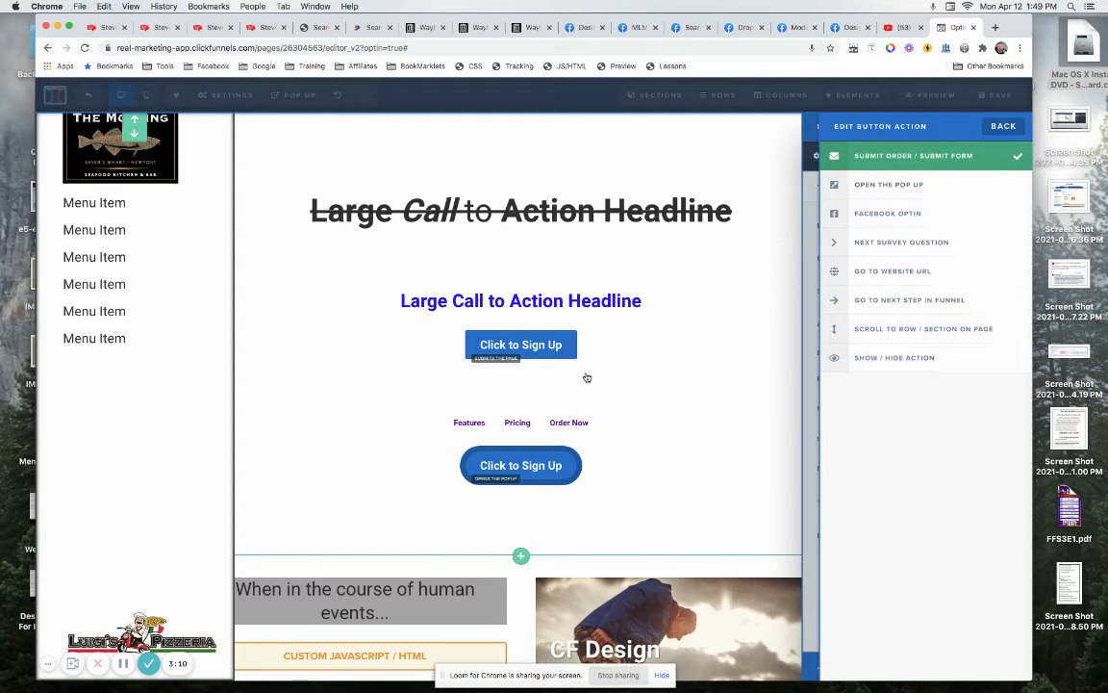
mouse_move(587, 377)
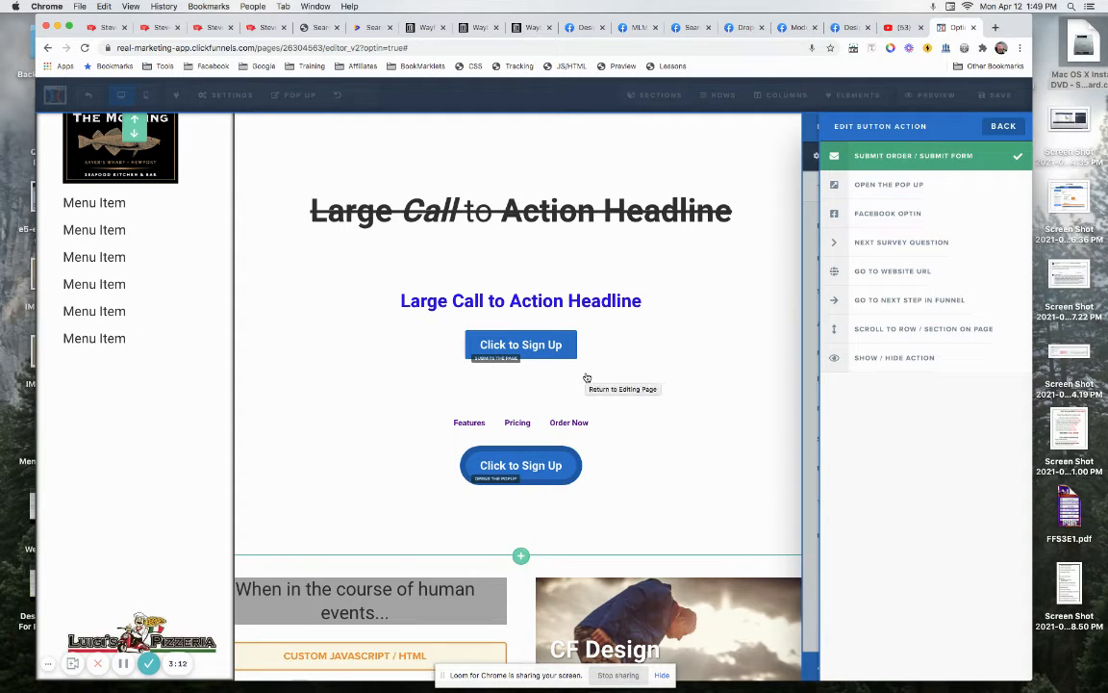
mouse_move(536, 346)
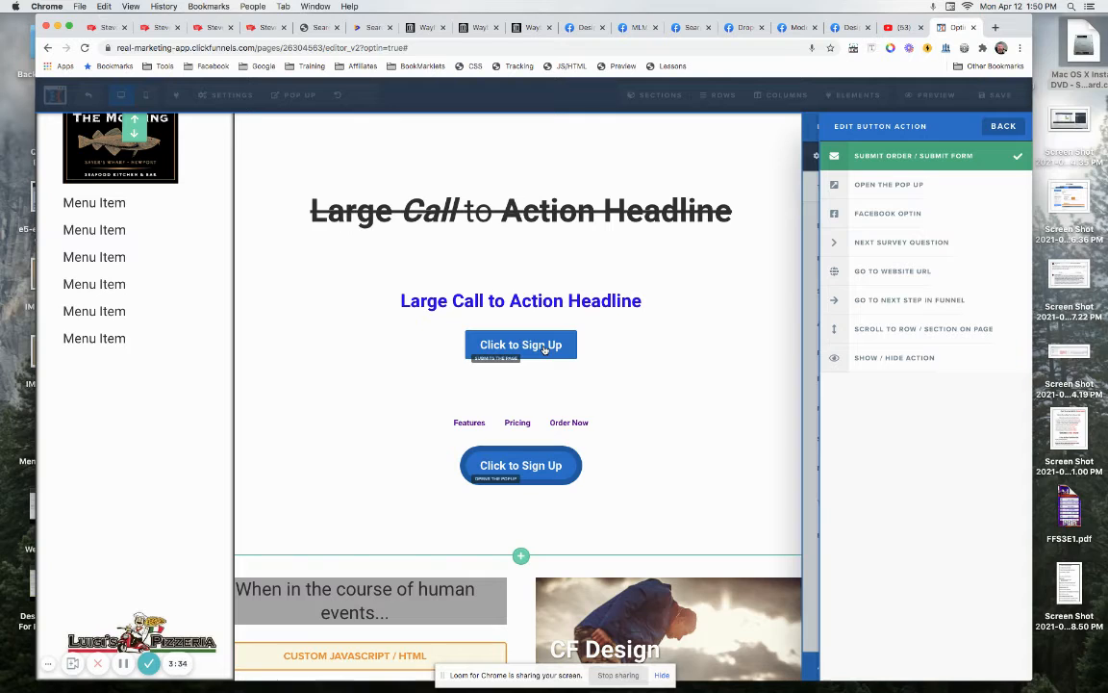
mouse_move(901, 303)
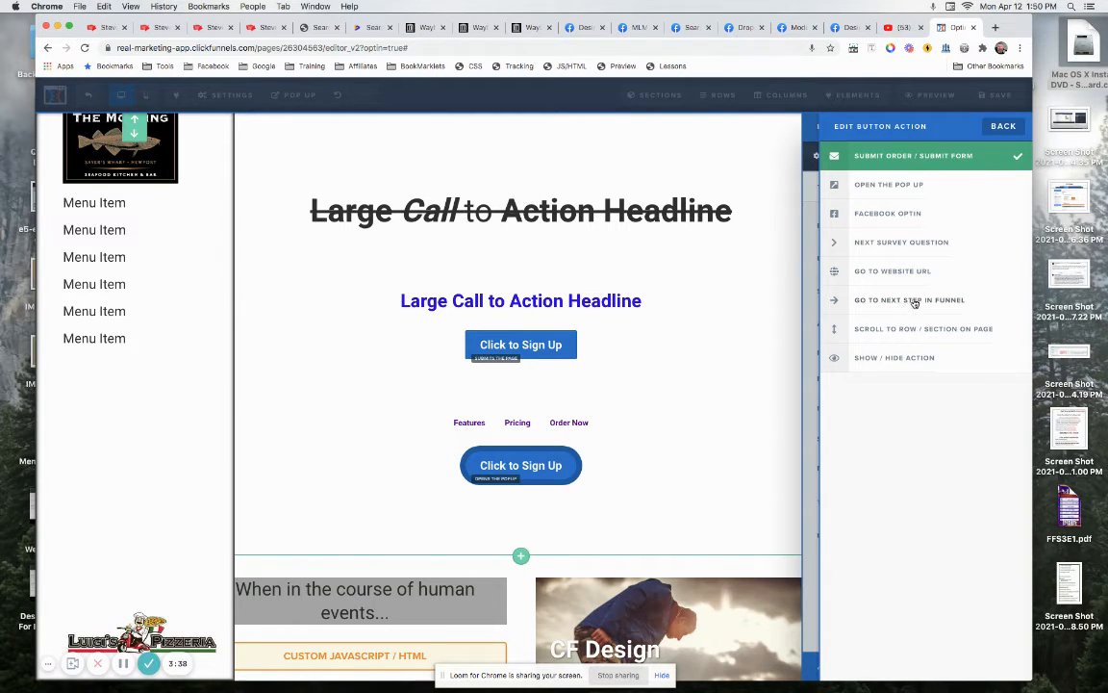
mouse_move(638, 365)
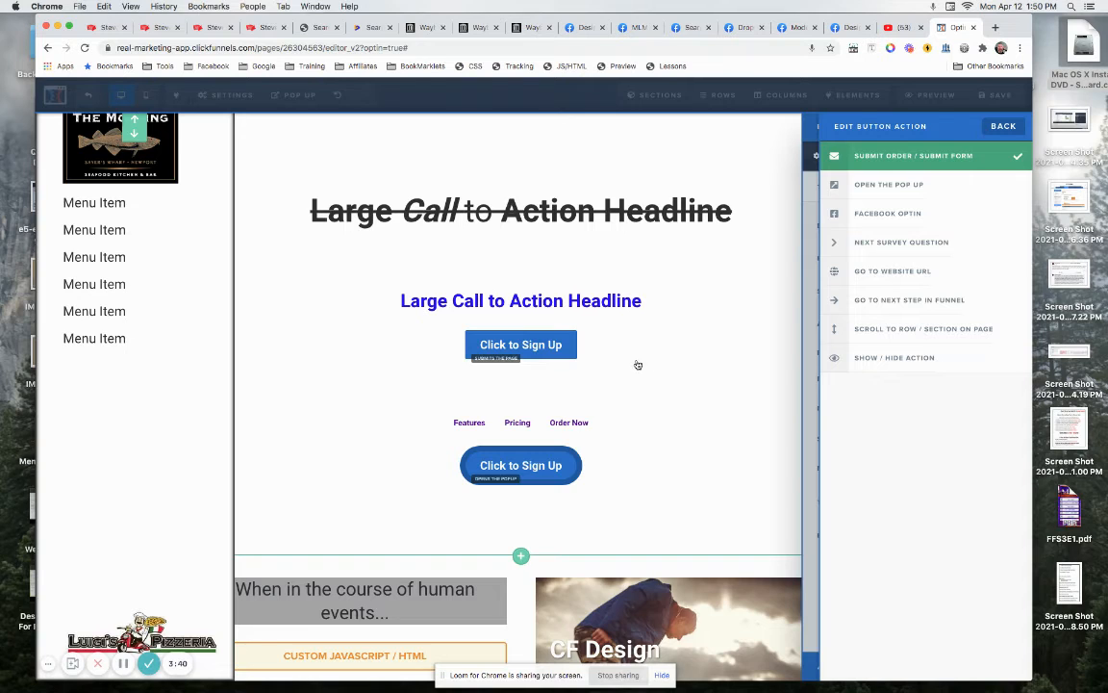
mouse_move(638, 365)
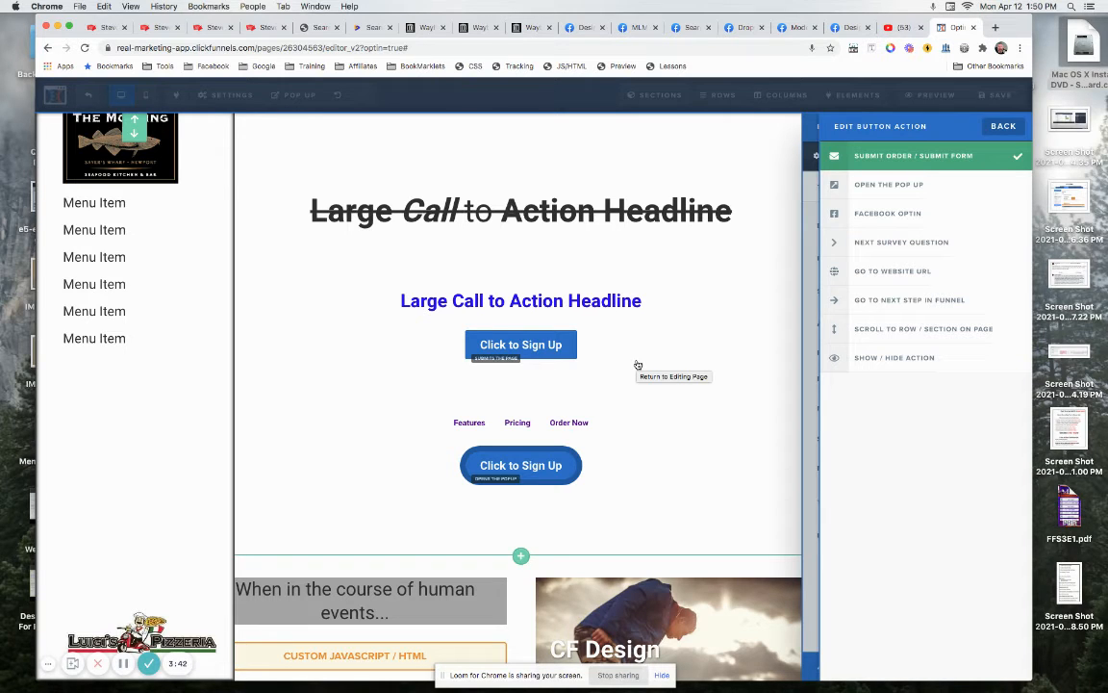
mouse_move(607, 344)
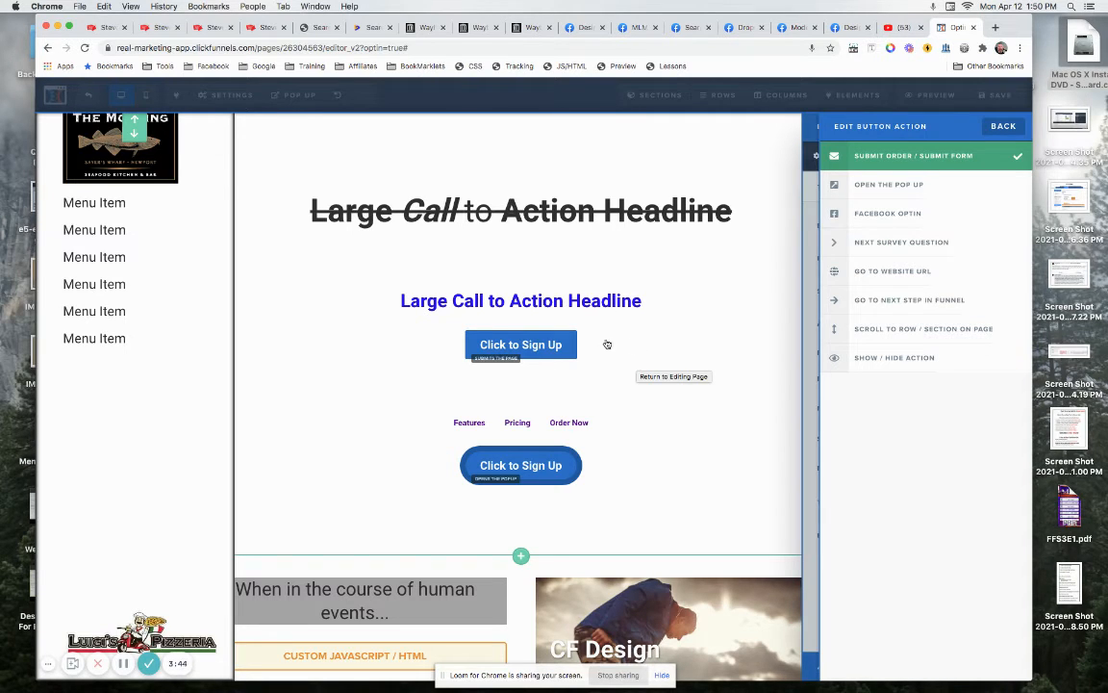
mouse_move(678, 333)
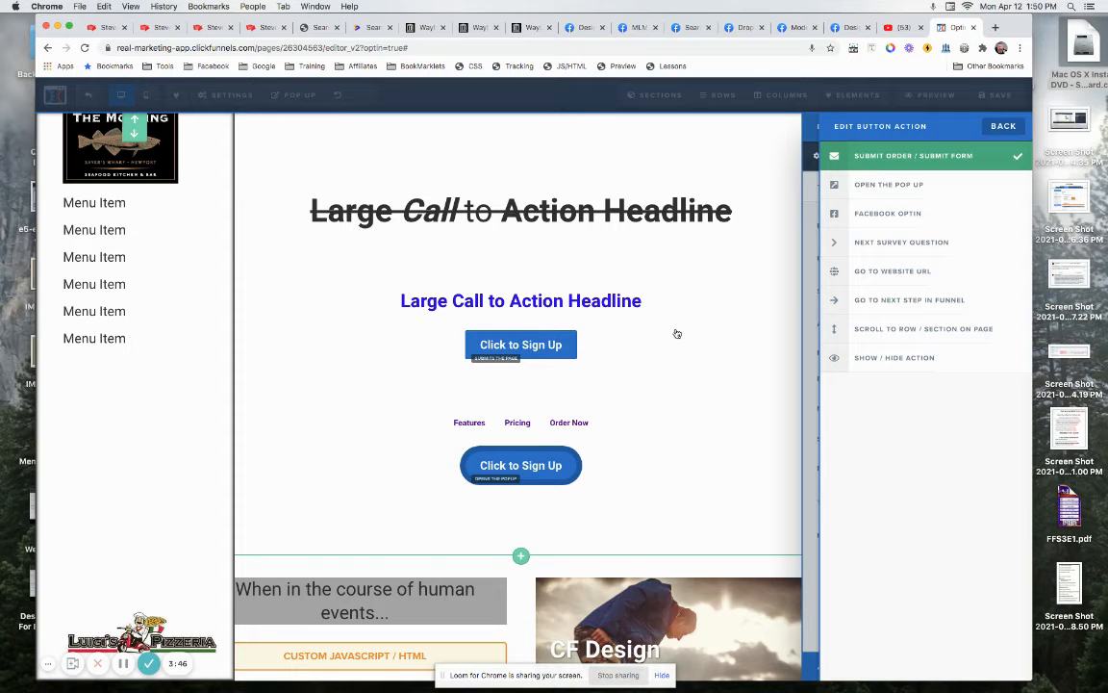
mouse_move(521, 345)
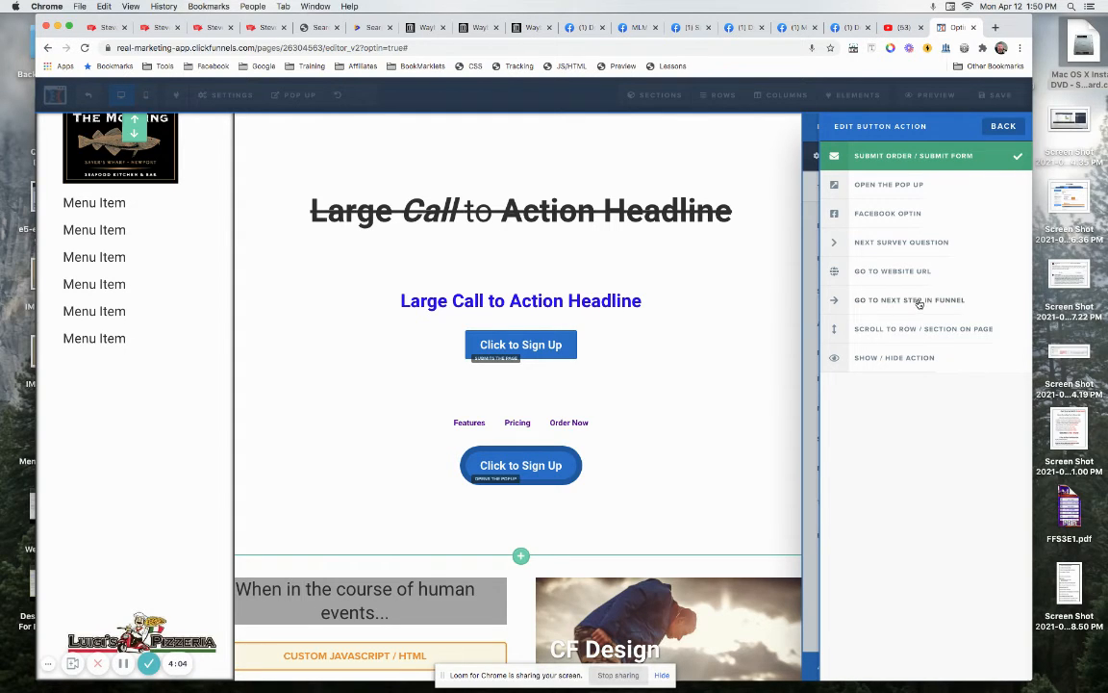
mouse_move(913, 304)
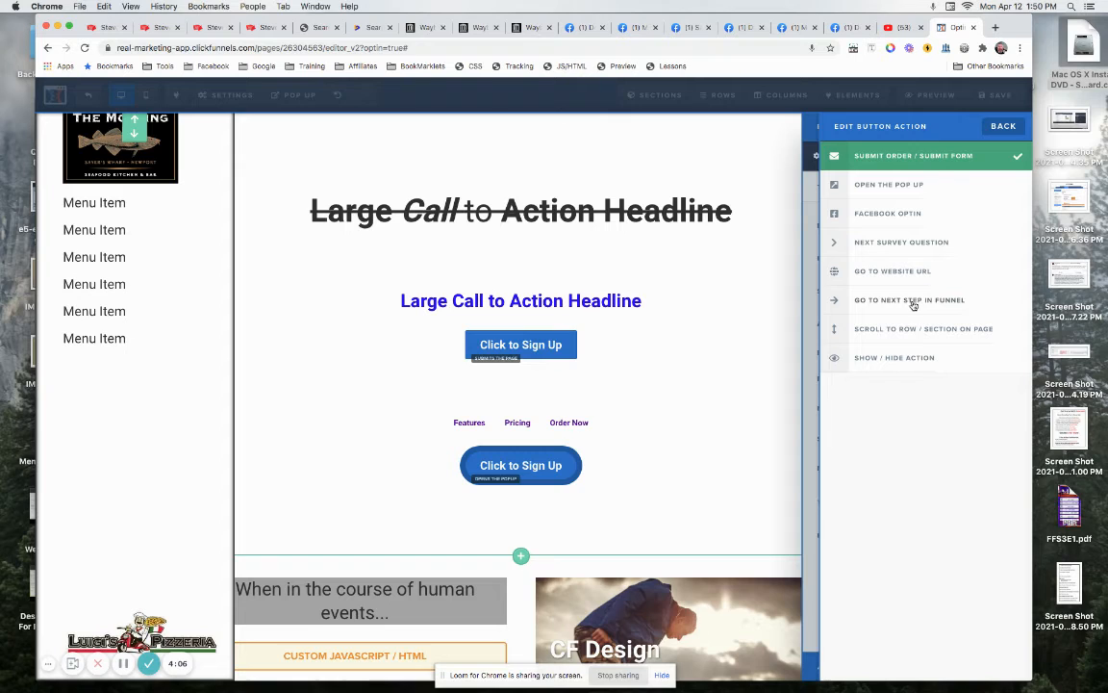
mouse_move(940, 161)
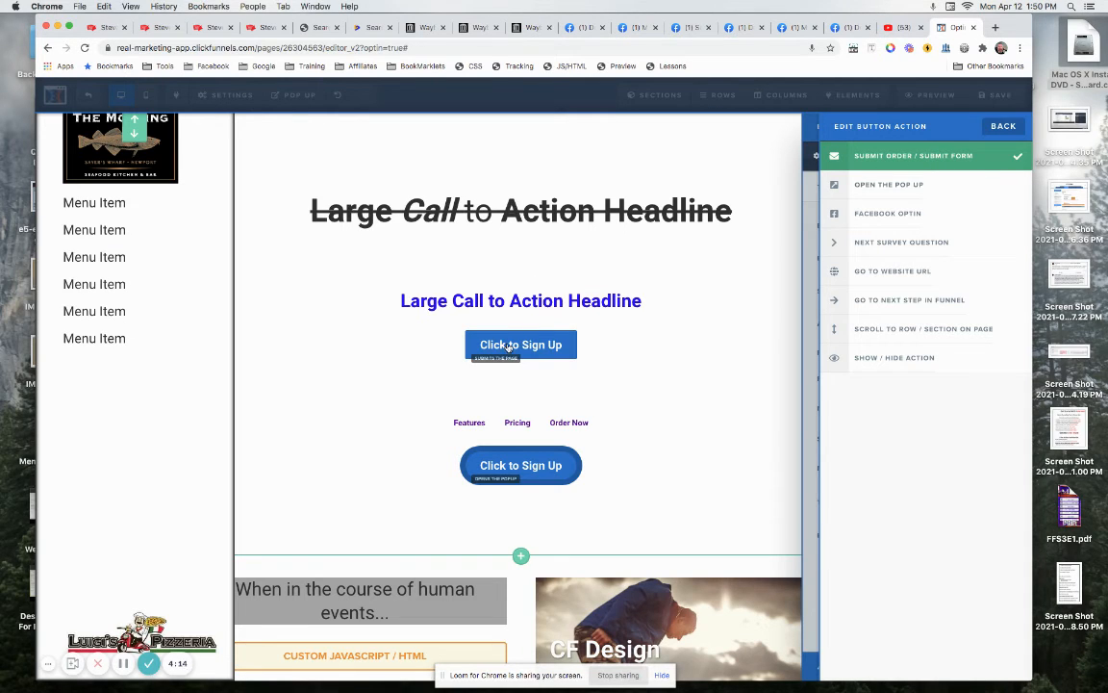
mouse_move(520, 344)
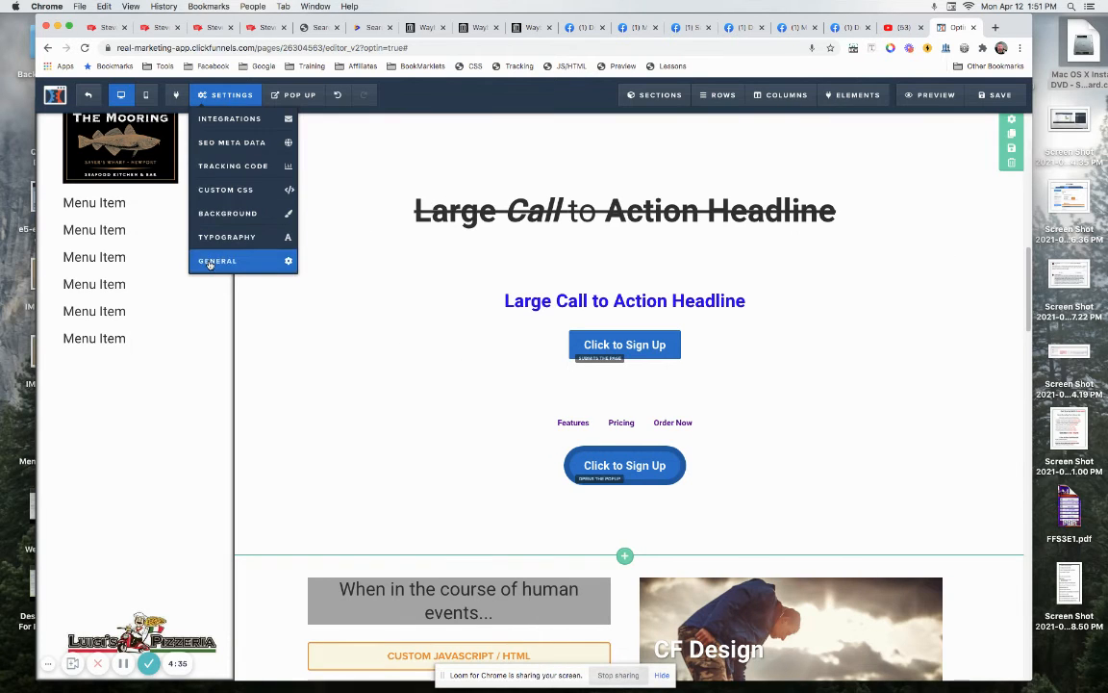
click(217, 261)
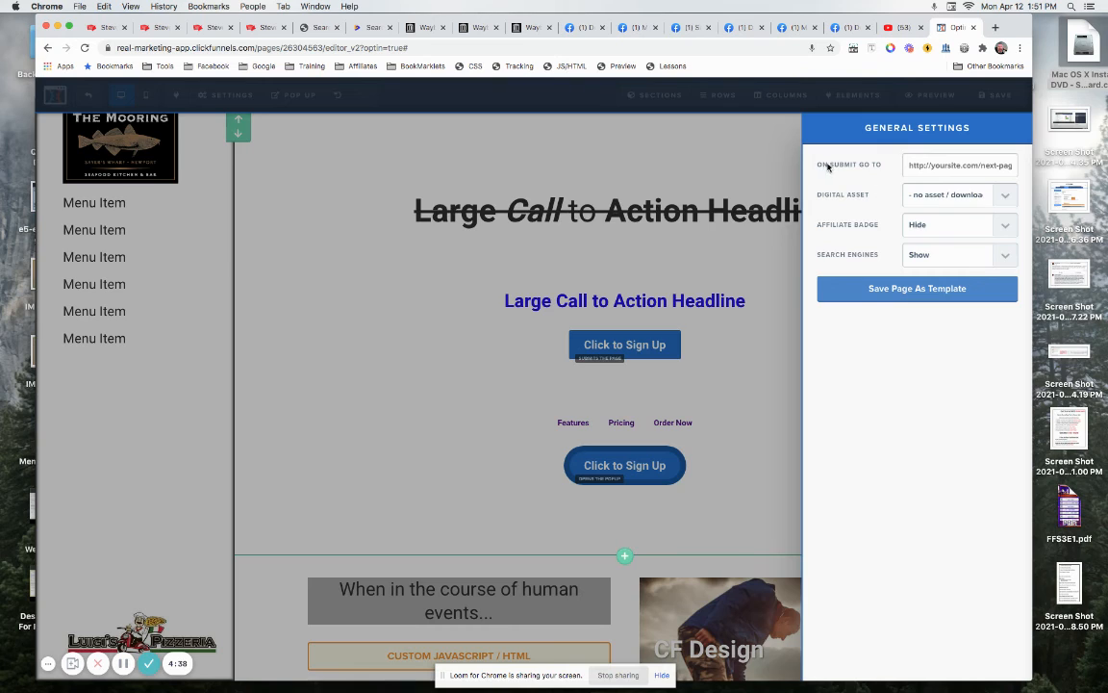
mouse_move(885, 165)
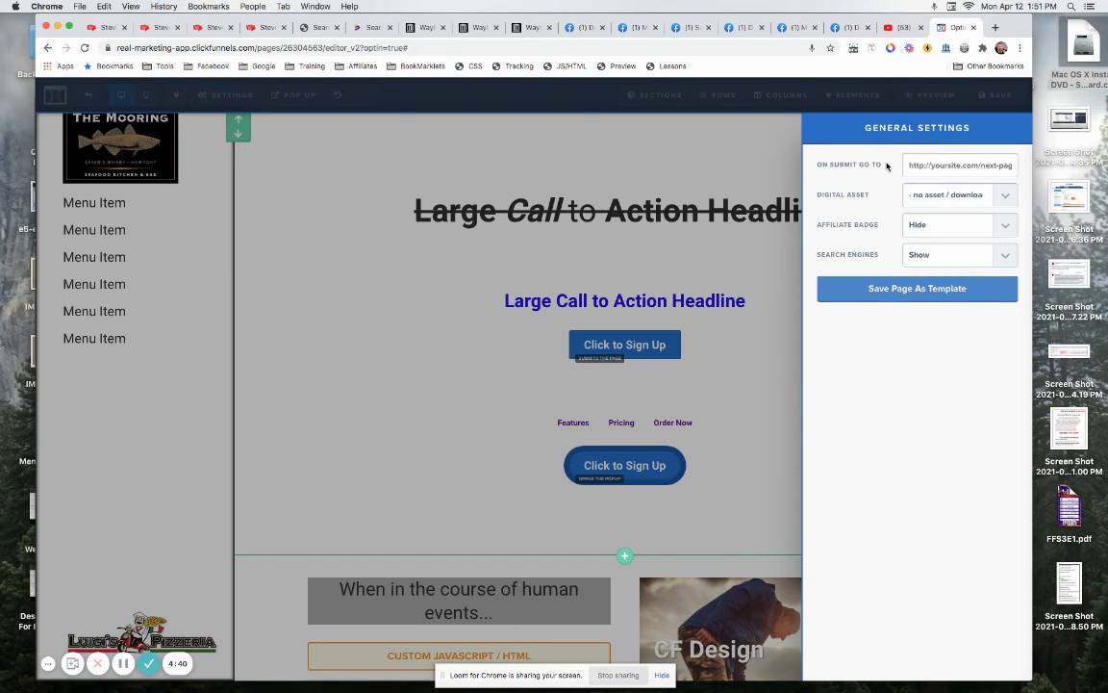
mouse_move(717, 344)
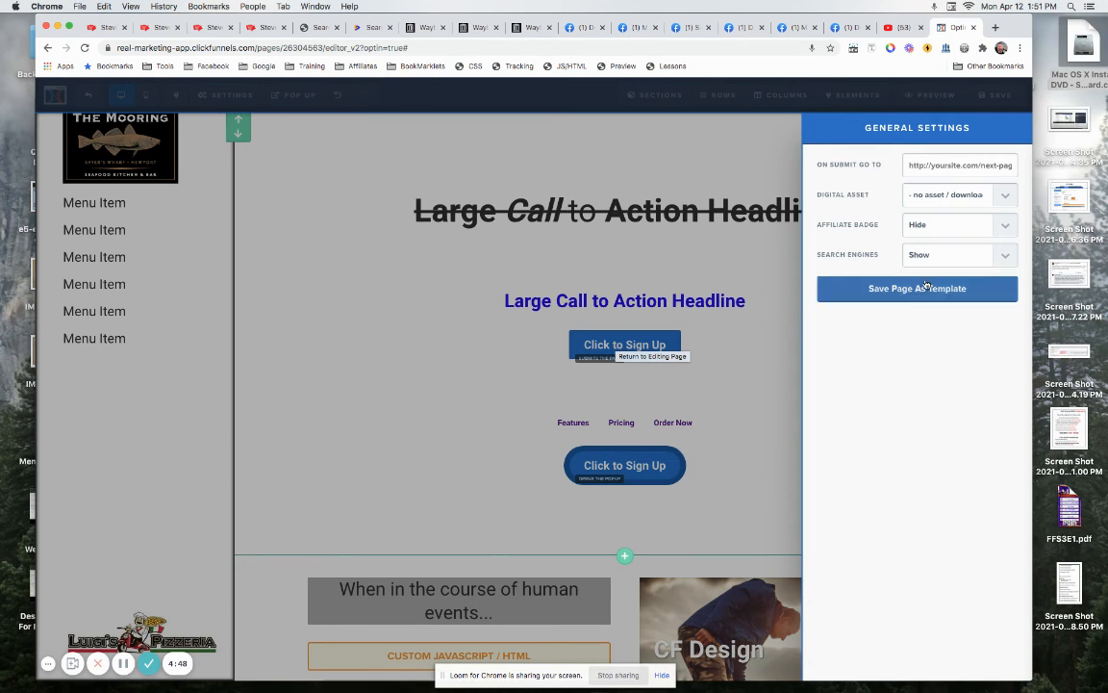
click(959, 164)
text(jttps:/)
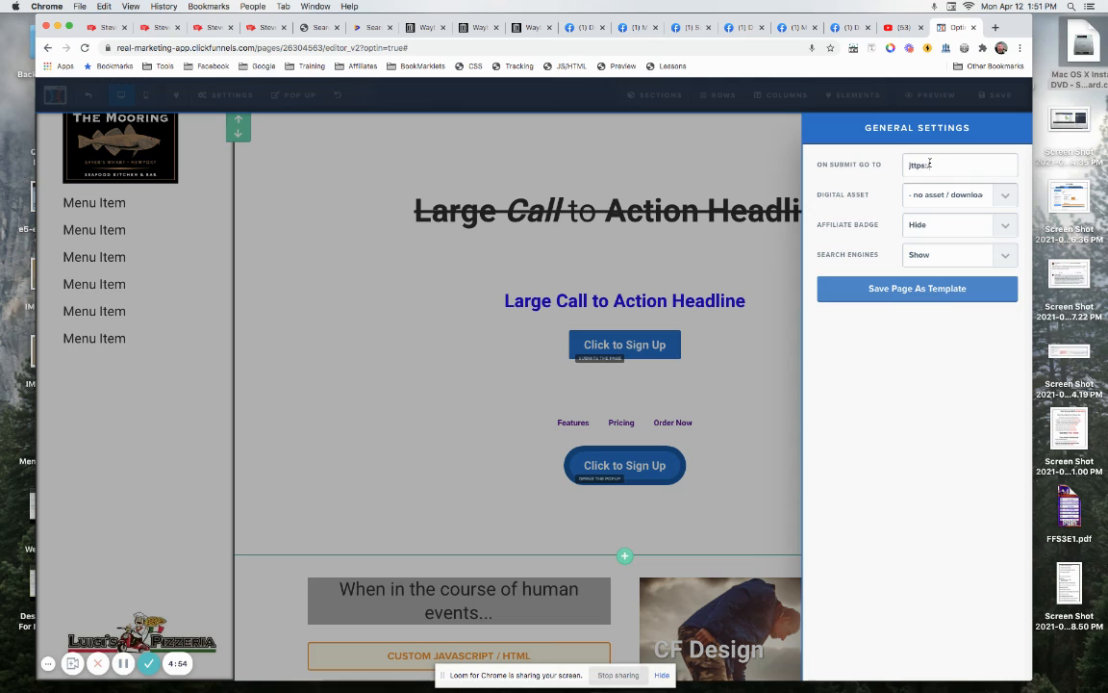
text(google.com)
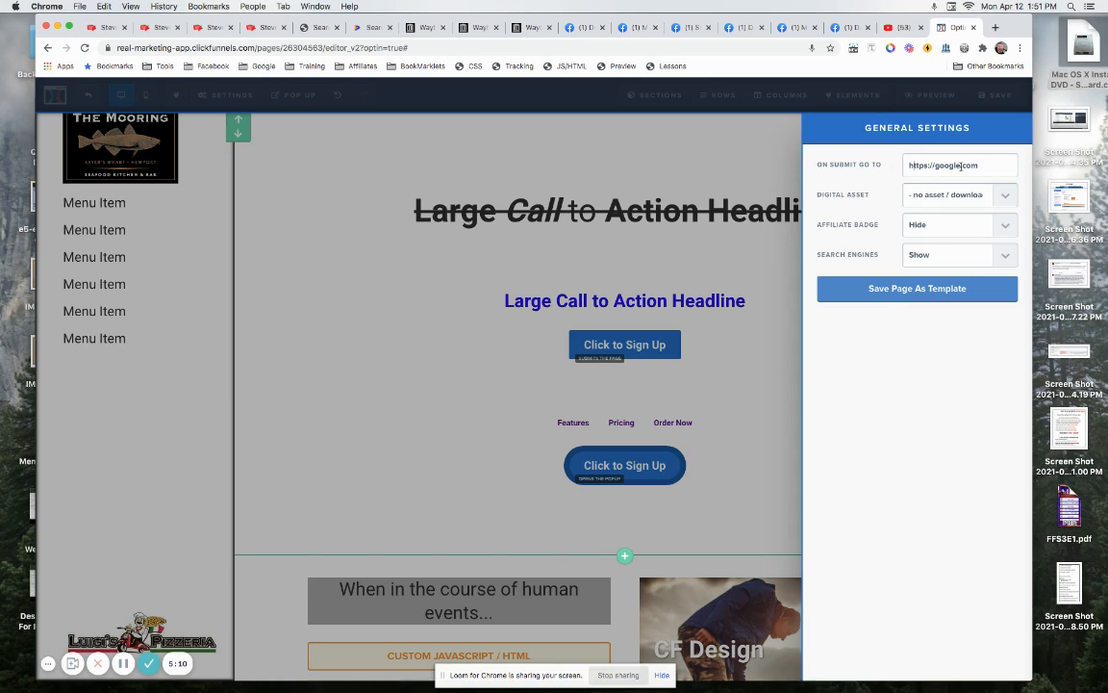
mouse_move(730, 253)
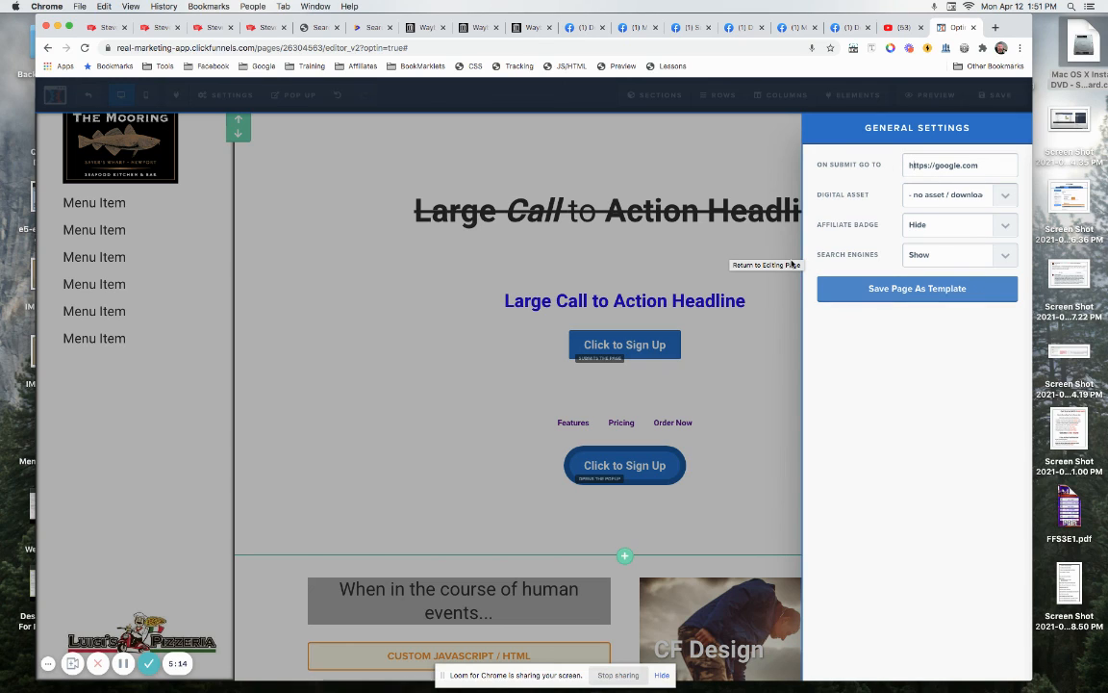
click(916, 288)
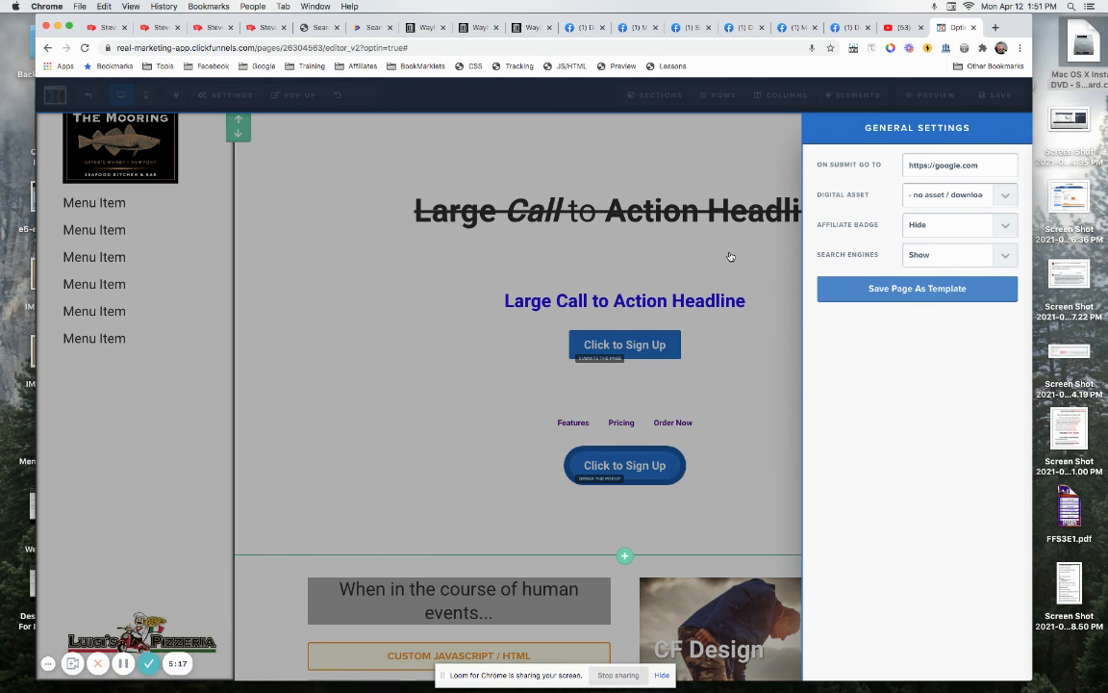
click(997, 95)
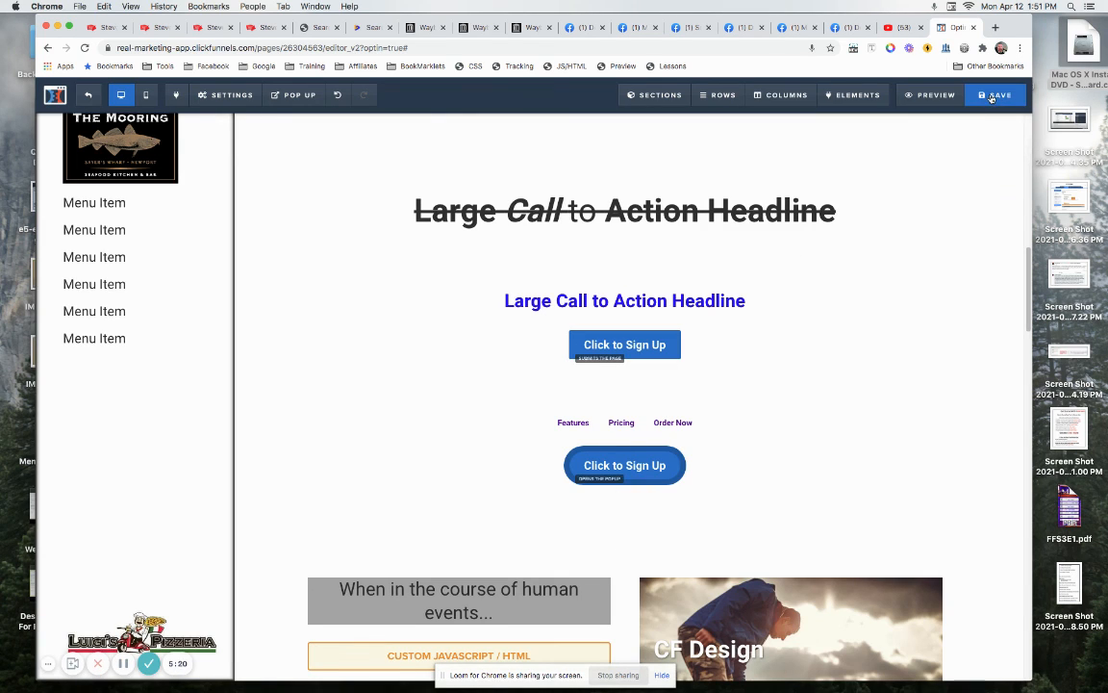